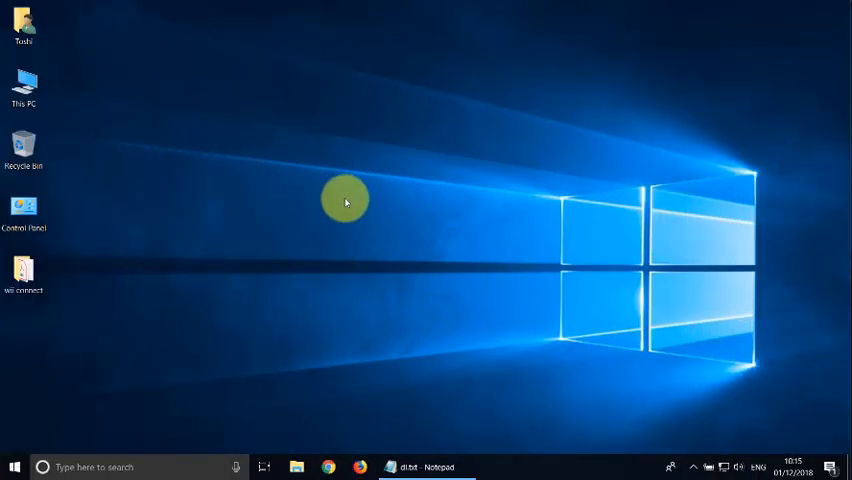
pyautogui.moveTo(72, 266)
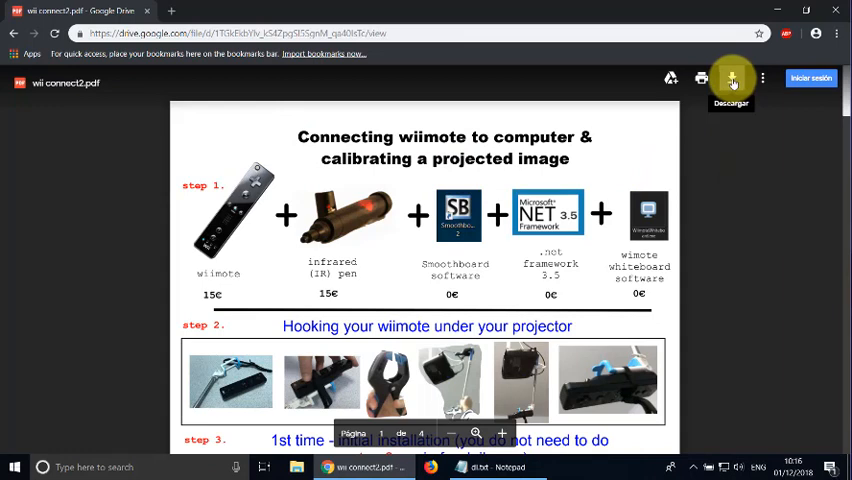
# Step: Download the wii connect2.pdf guide from its Google Drive preview using Descargar
pyautogui.click(732, 78)
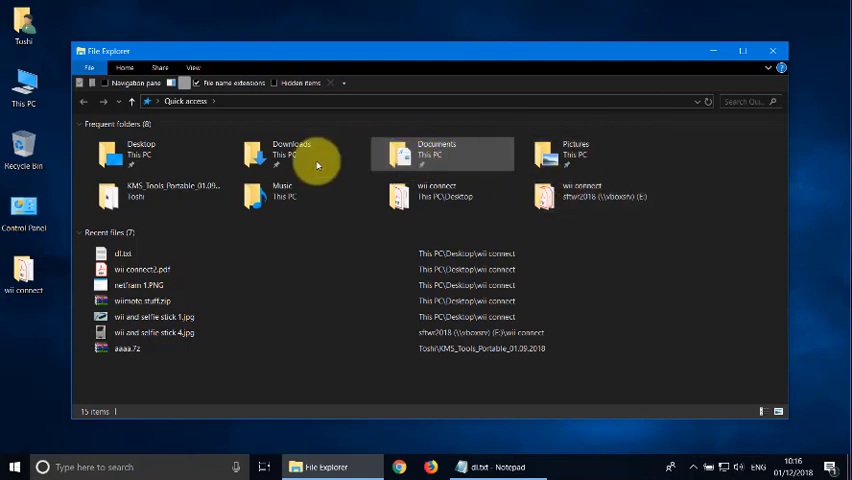
# Step: Open wii connect2.pdf from the Downloads folder in Quick access
pyautogui.doubleClick(290, 154)
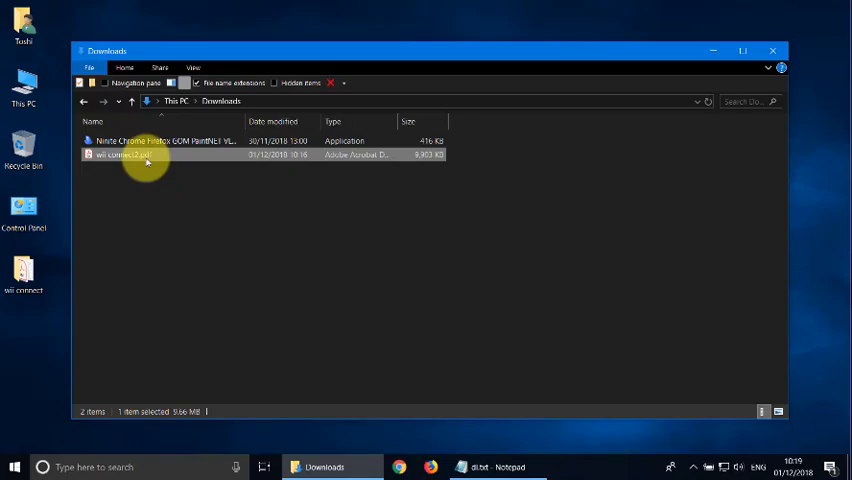
pyautogui.doubleClick(125, 155)
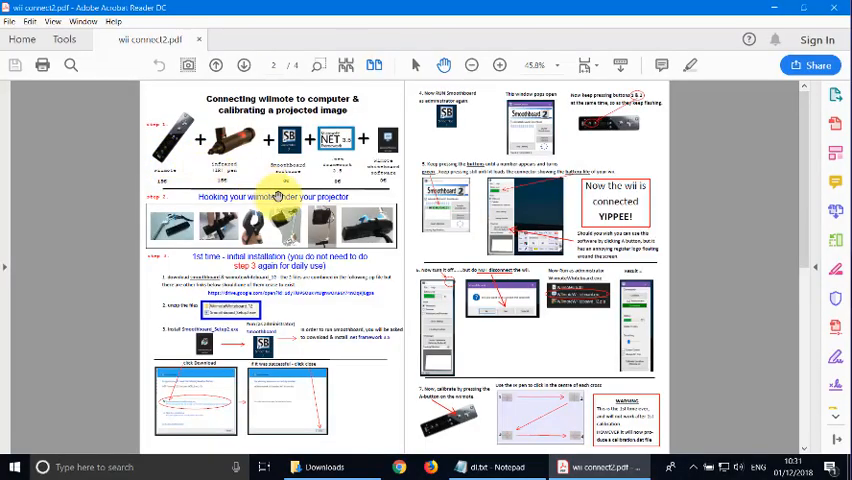
# Step: Zoom the guide from the two-page 45% view to page 1 at 137%
pyautogui.scroll(-3)
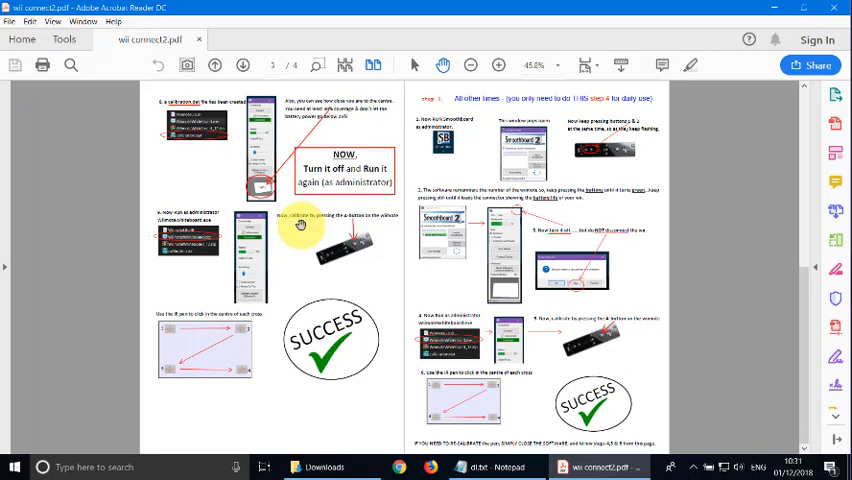
pyautogui.click(214, 64)
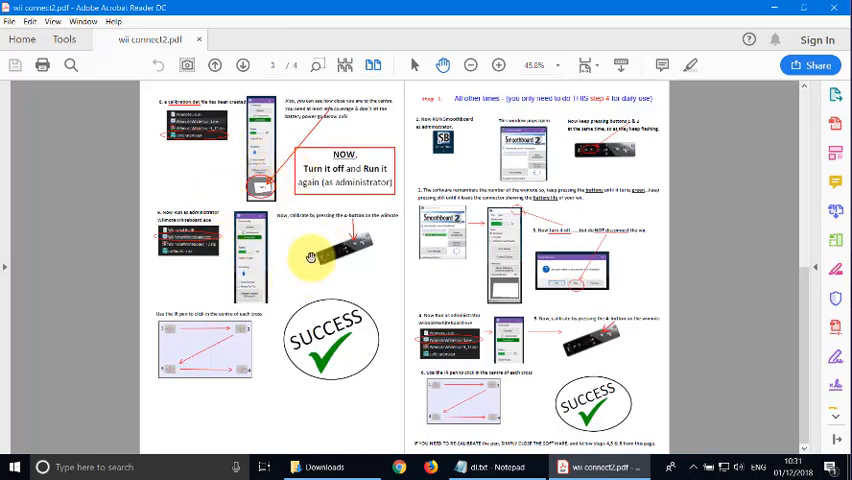
pyautogui.moveTo(256, 332)
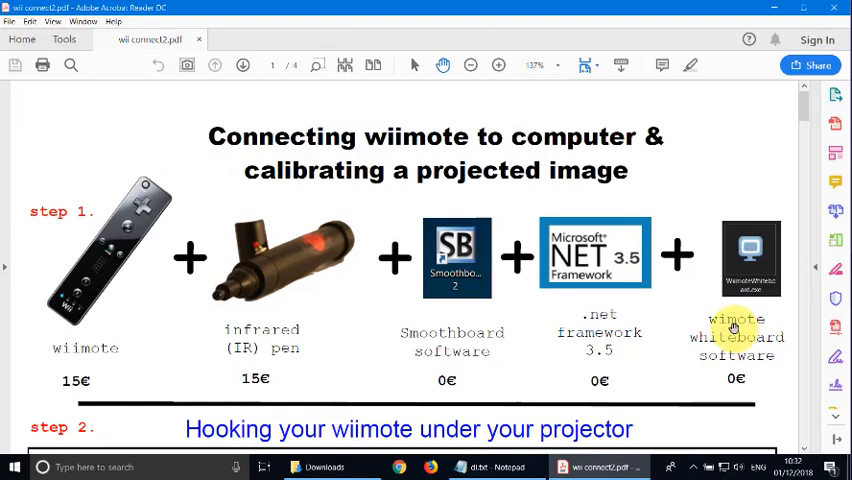
# Step: Scroll the guide down to step 3 and its Google Drive download link
pyautogui.scroll(-3)
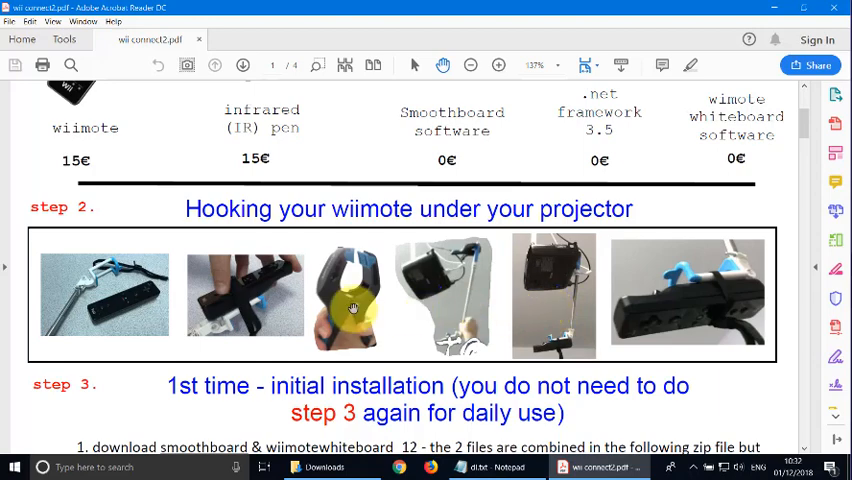
pyautogui.scroll(-3)
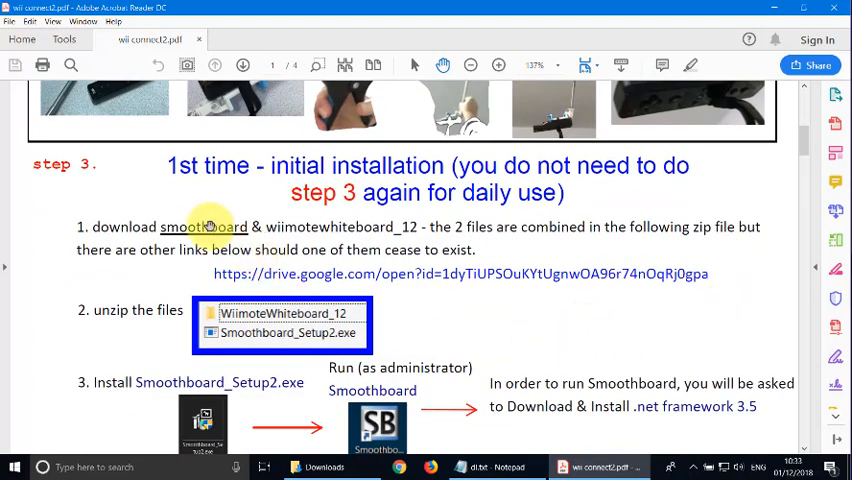
pyautogui.moveTo(250, 250)
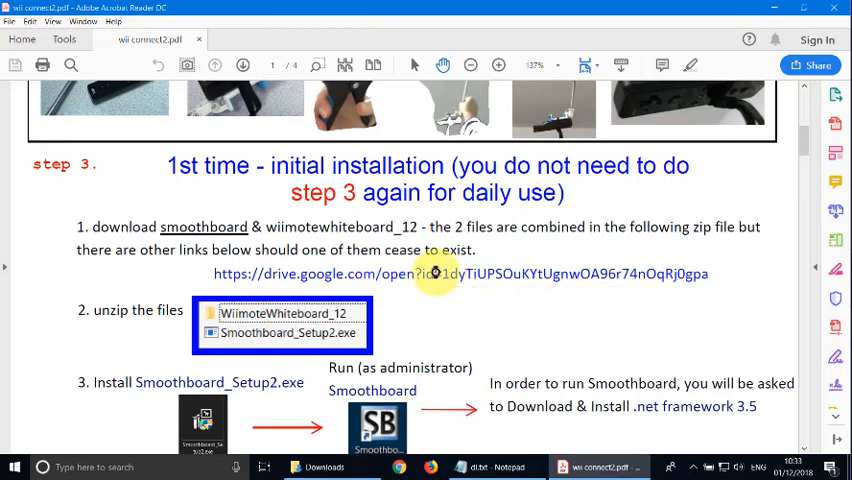
# Step: Follow the guide's Google Drive link and download wiimote stuff.zip via Descargar
pyautogui.click(461, 273)
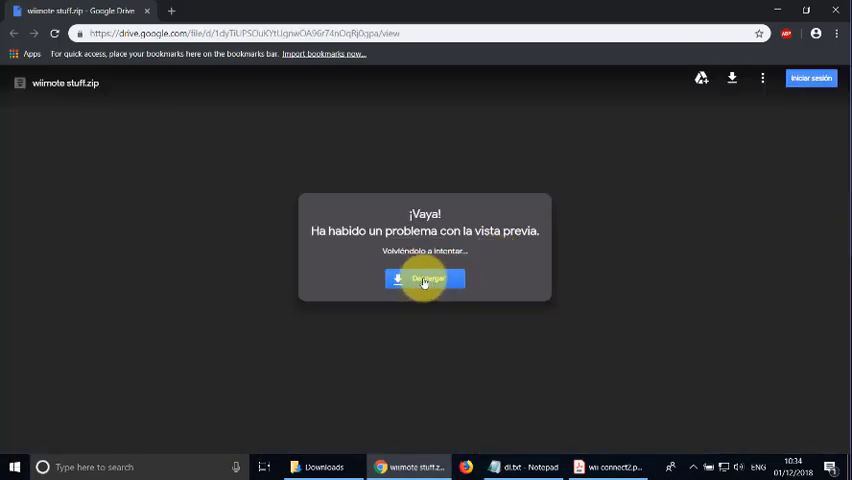
pyautogui.click(424, 279)
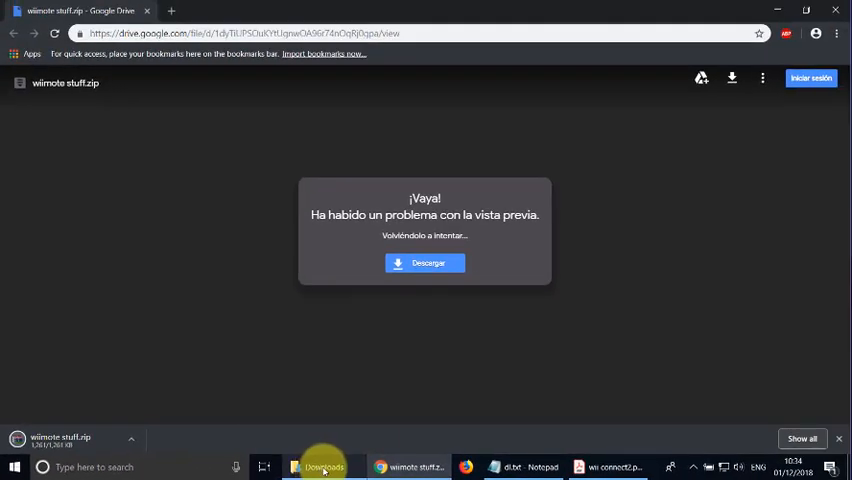
# Step: Extract wiimote stuff.zip in Downloads with 7-Zip Extract Here
pyautogui.click(320, 467)
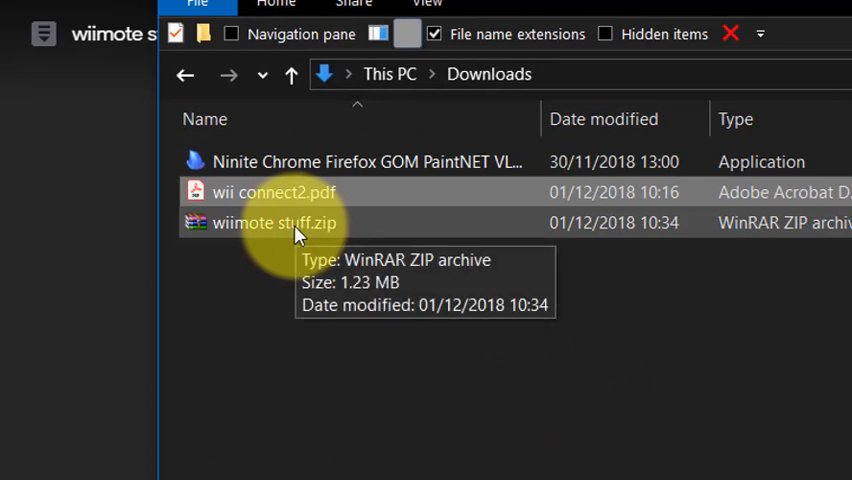
pyautogui.rightClick(273, 222)
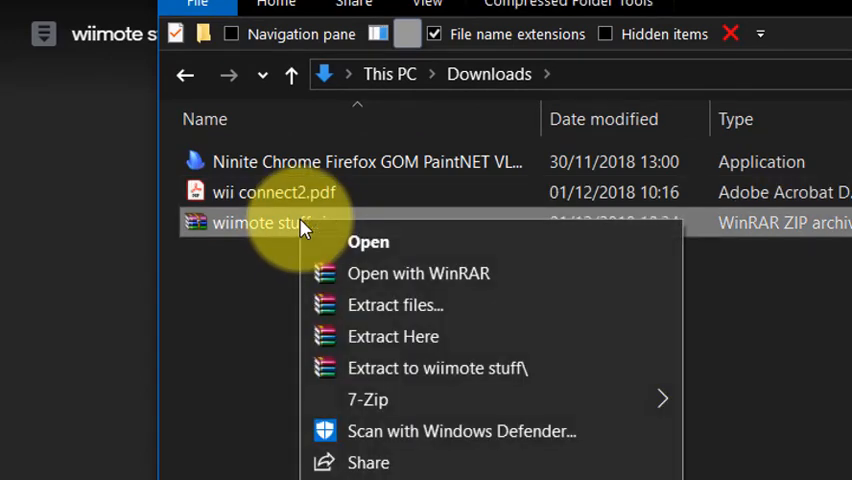
pyautogui.moveTo(367, 399)
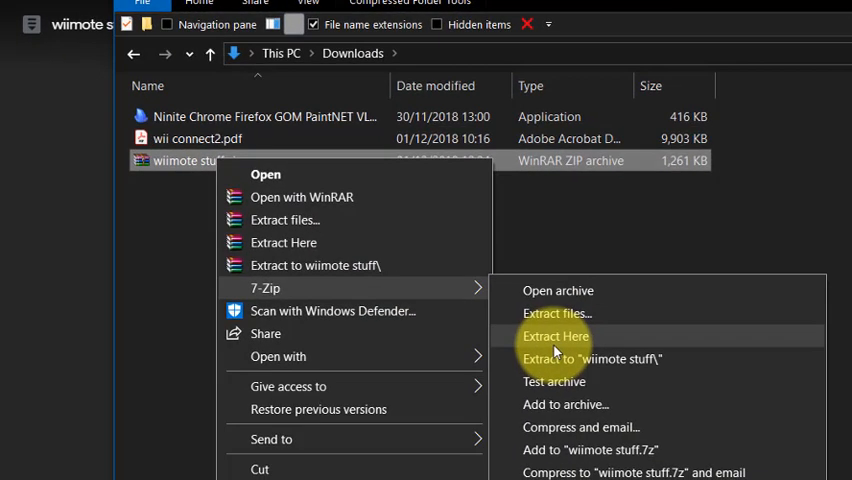
pyautogui.click(556, 336)
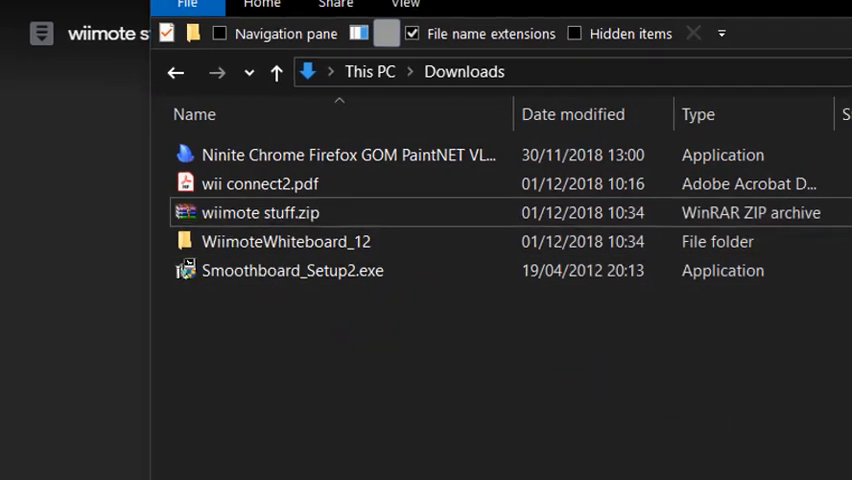
pyautogui.doubleClick(259, 183)
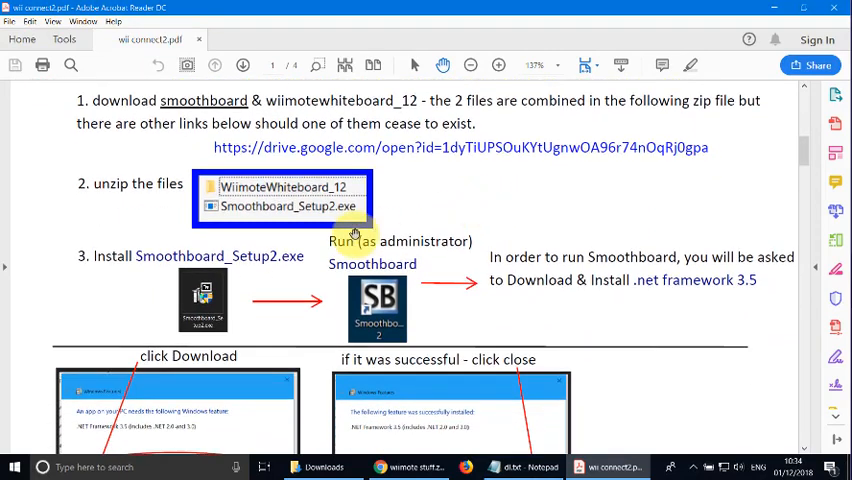
# Step: Scroll the guide to the Smoothboard_Setup2.exe and .NET Framework 3.5 screenshots
pyautogui.scroll(-3)
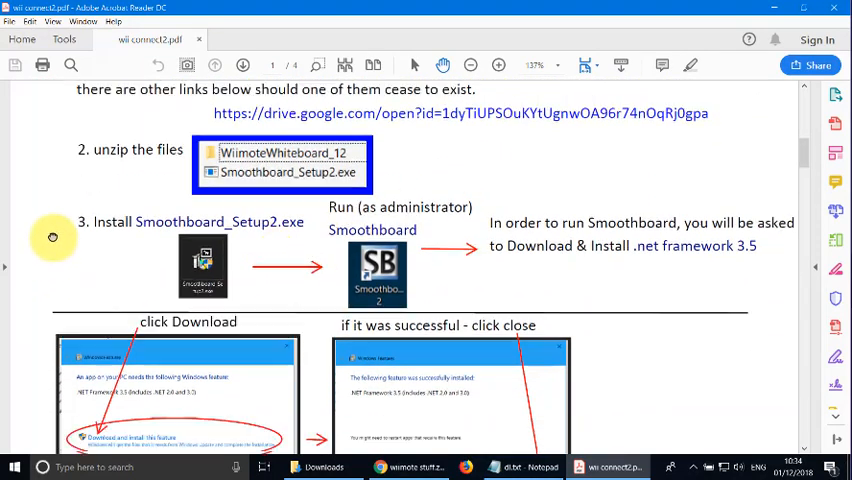
pyautogui.scroll(-3)
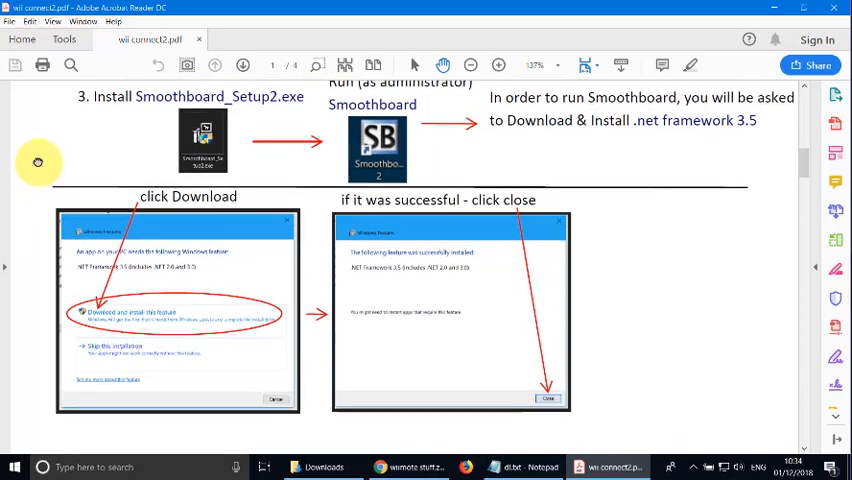
pyautogui.scroll(-3)
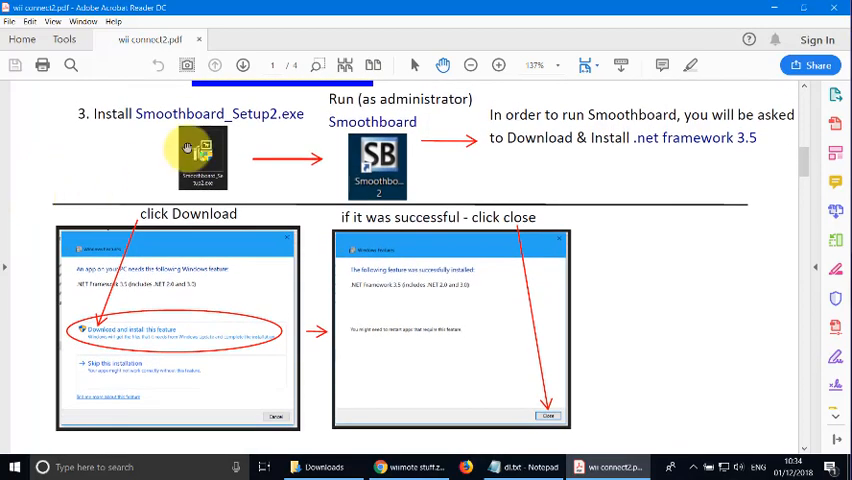
pyautogui.moveTo(420, 133)
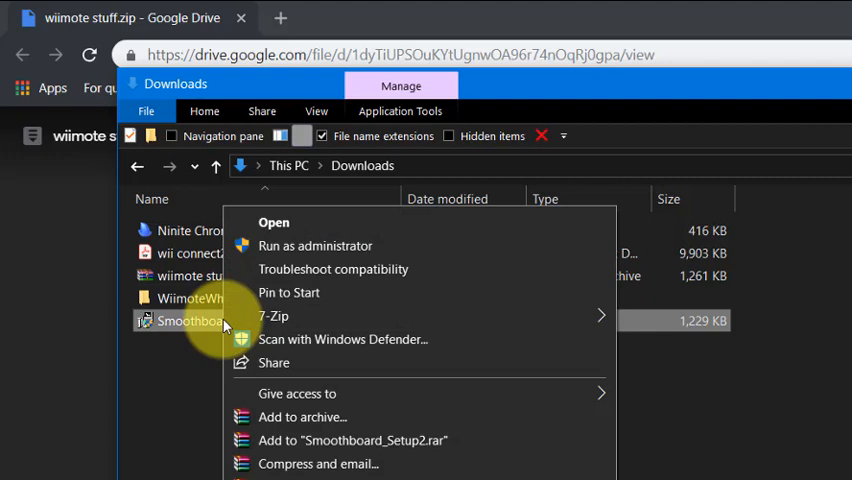
pyautogui.moveTo(293, 246)
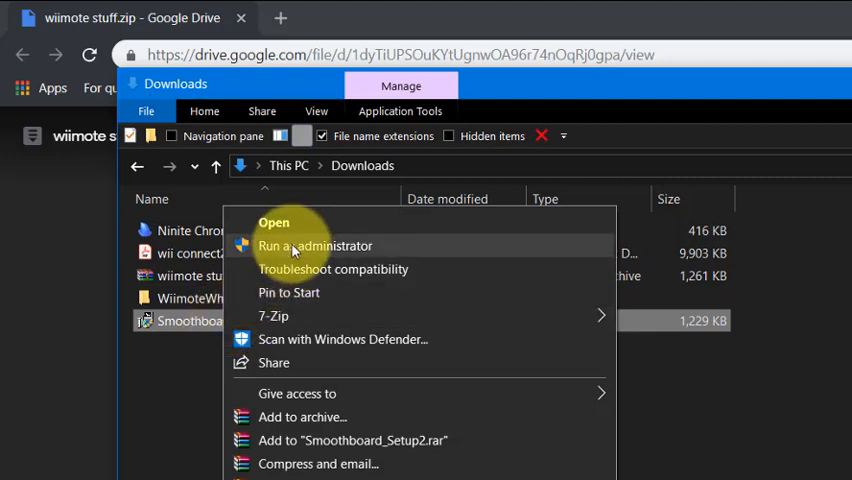
# Step: Run Smoothboard_Setup2.exe as administrator and approve the User Account Control prompt
pyautogui.click(315, 245)
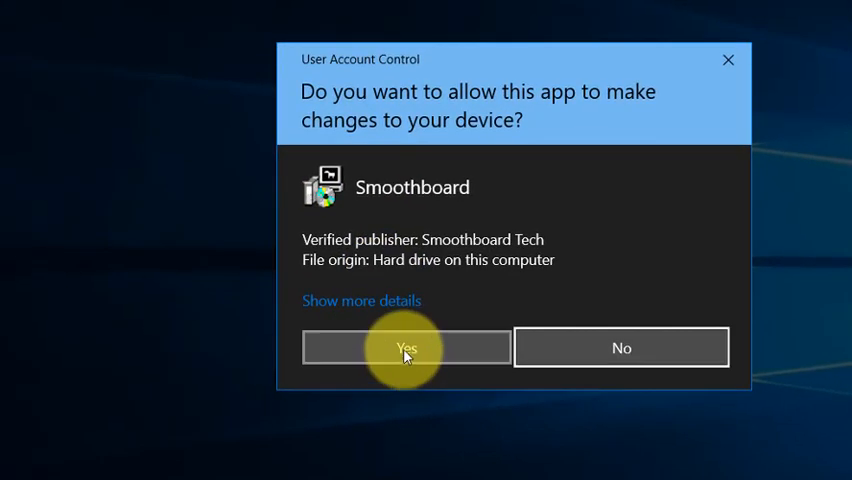
pyautogui.click(406, 347)
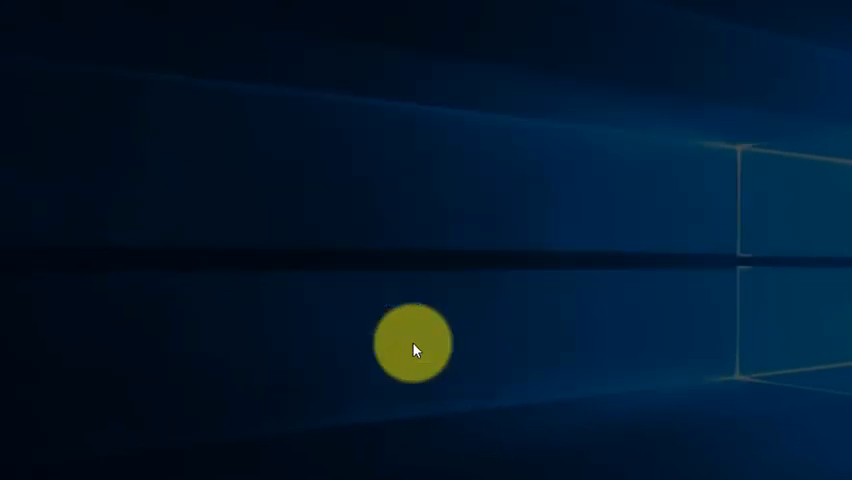
pyautogui.doubleClick(59, 143)
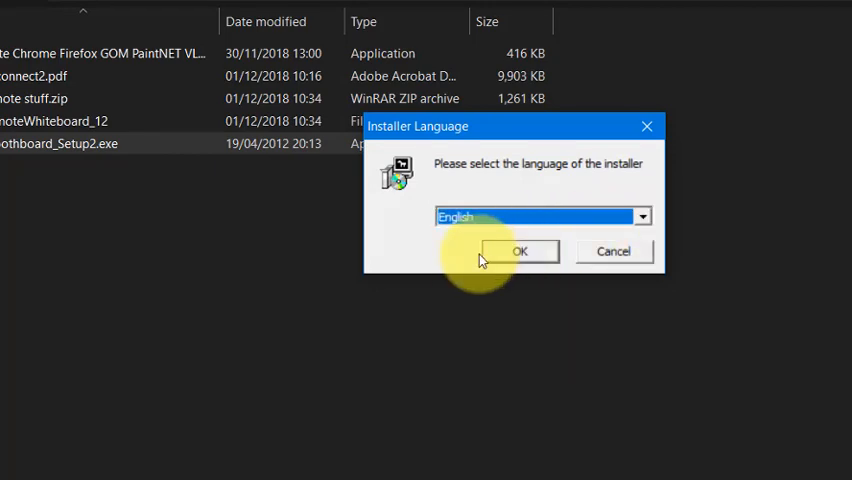
# Step: Install Smoothboard 2 in English with default components and folder, then close Notepad
pyautogui.click(519, 251)
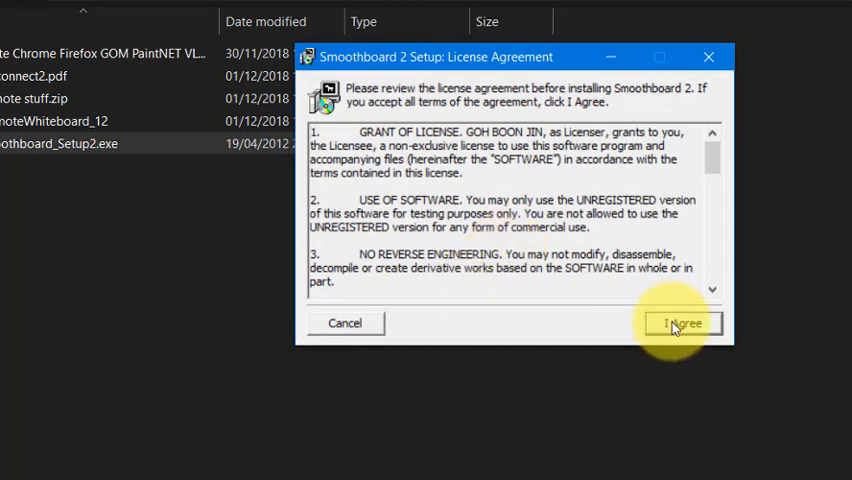
pyautogui.click(683, 323)
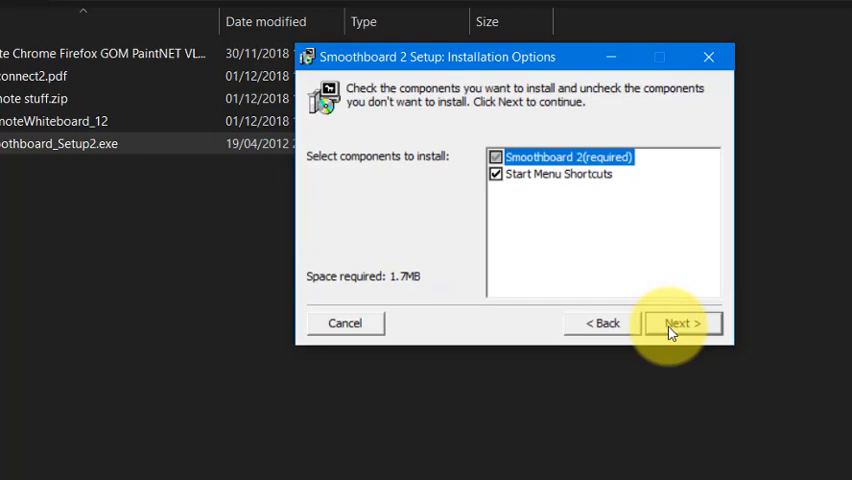
pyautogui.click(683, 323)
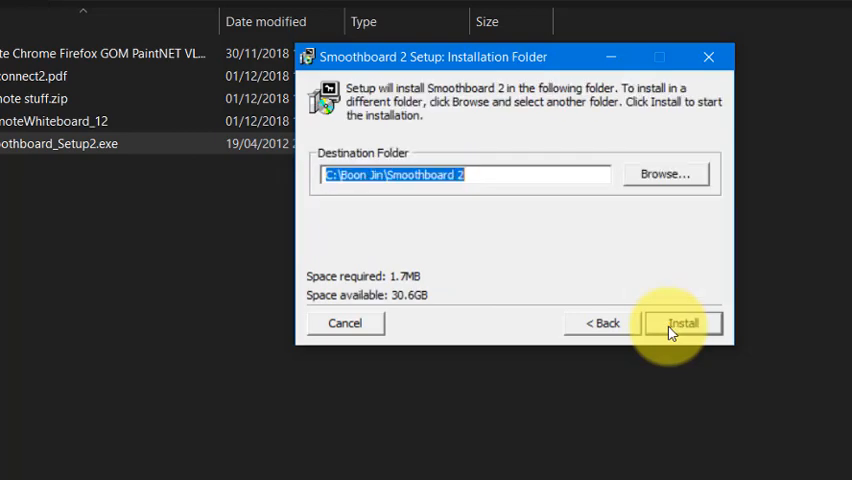
pyautogui.click(682, 323)
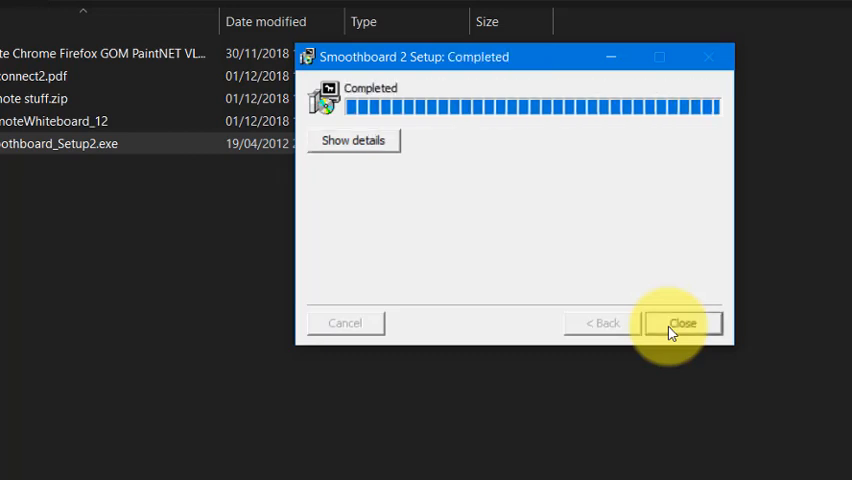
pyautogui.click(681, 322)
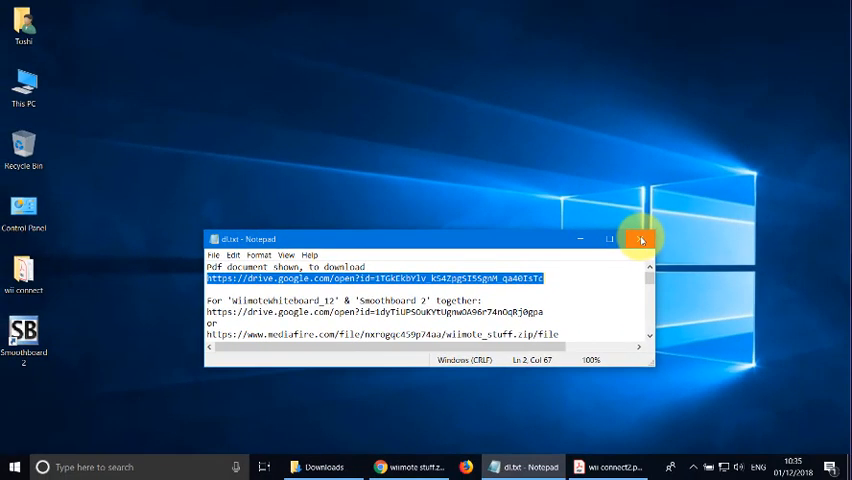
pyautogui.click(641, 240)
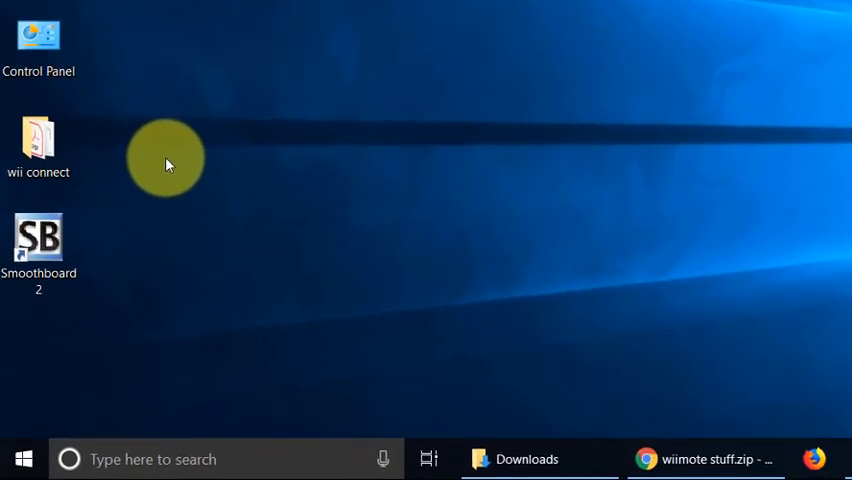
# Step: Run the Smoothboard 2 desktop shortcut as administrator and approve User Account Control
pyautogui.click(39, 240)
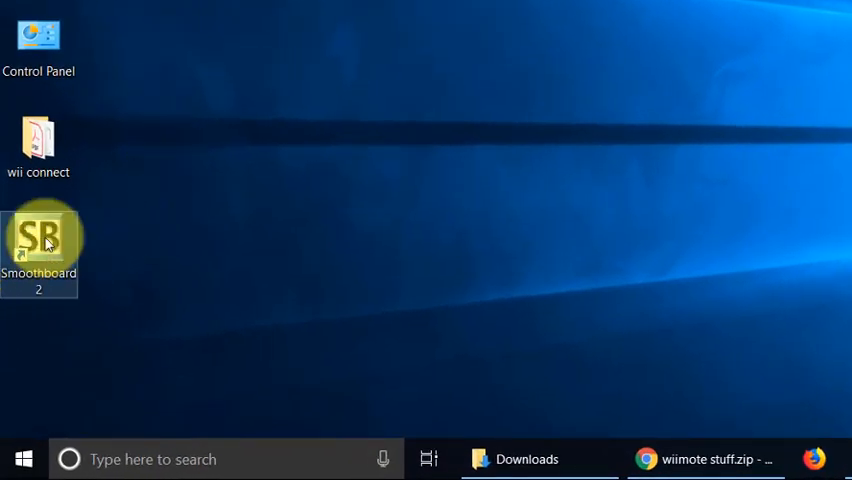
pyautogui.moveTo(40, 240)
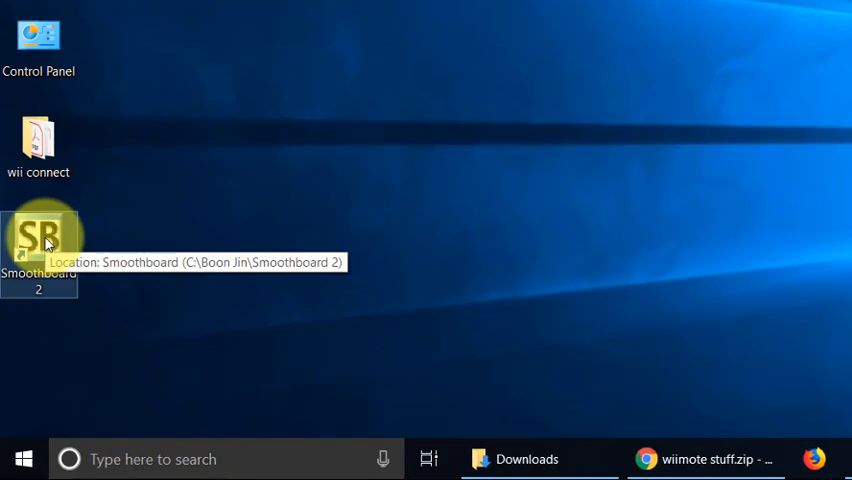
pyautogui.rightClick(38, 240)
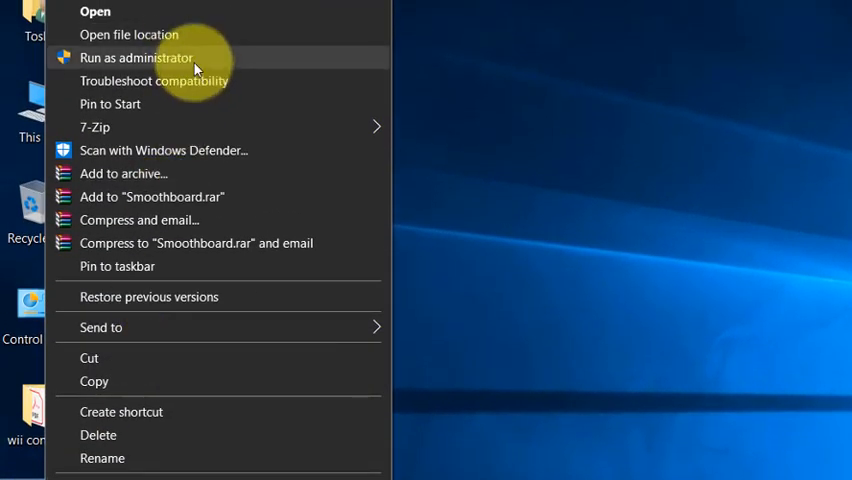
pyautogui.click(135, 57)
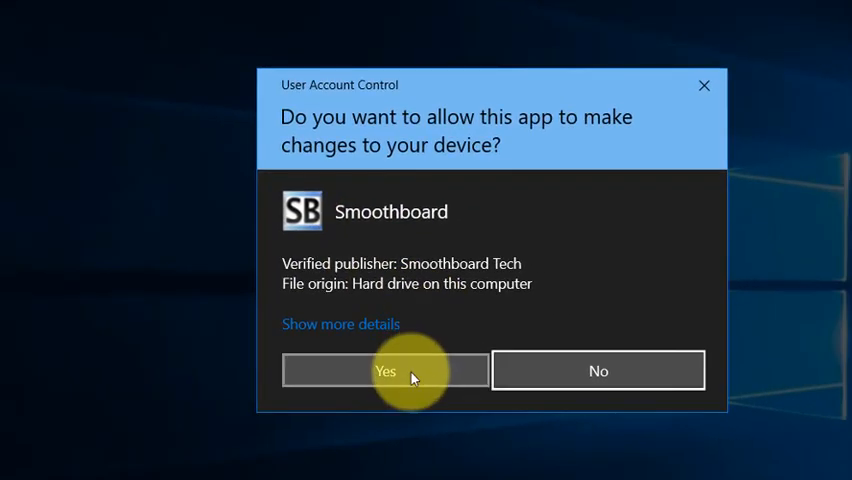
pyautogui.click(384, 370)
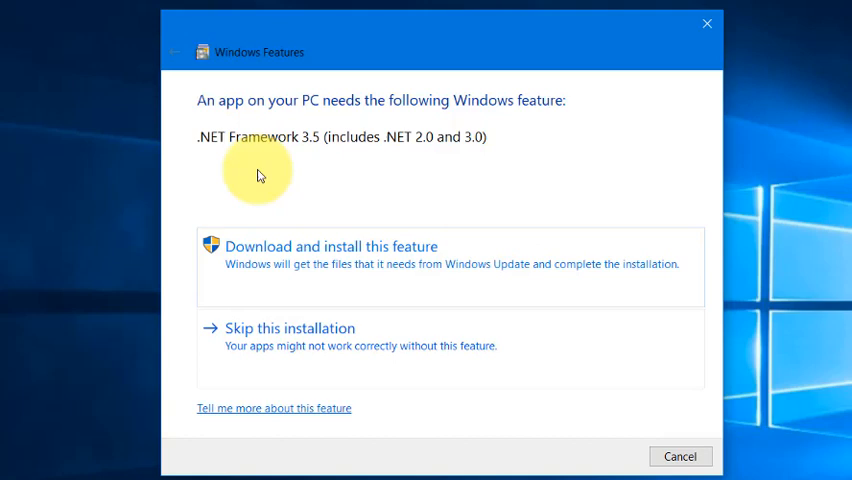
pyautogui.moveTo(273, 222)
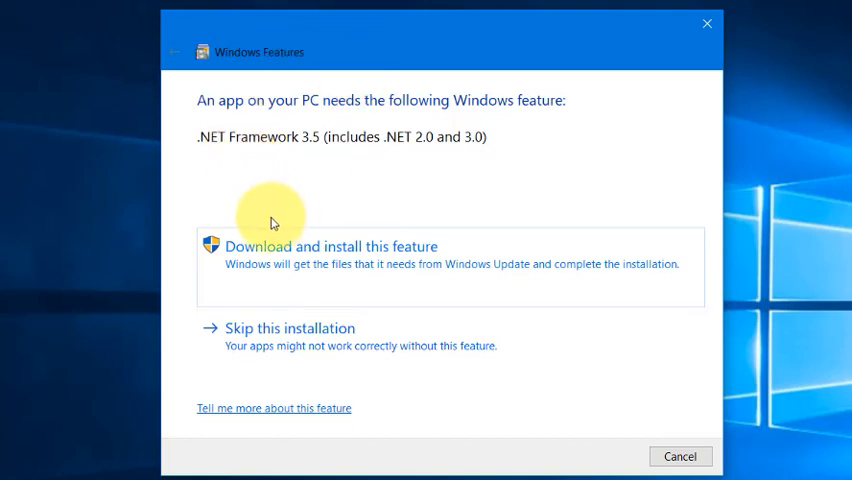
pyautogui.moveTo(317, 272)
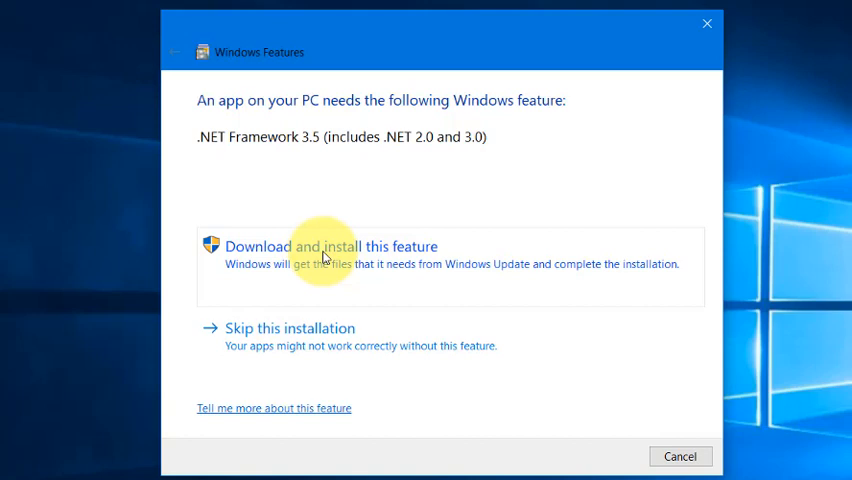
# Step: Download and install .NET Framework 3.5, then close the success notice
pyautogui.click(330, 246)
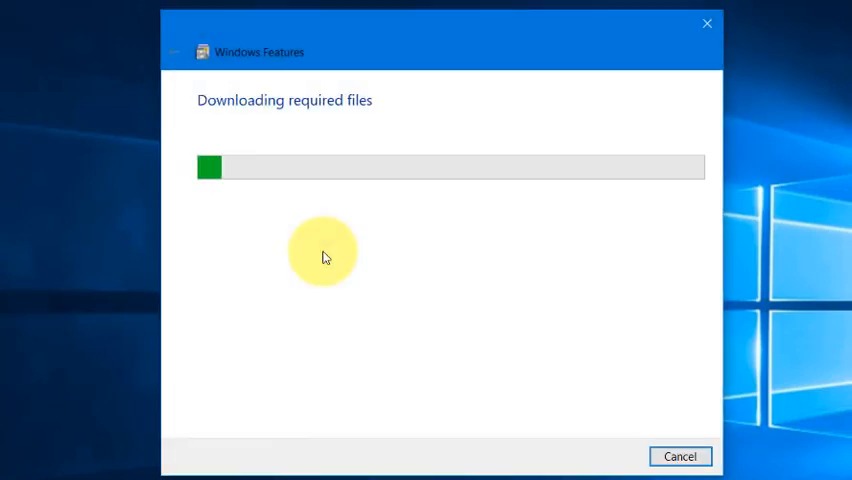
pyautogui.moveTo(582, 378)
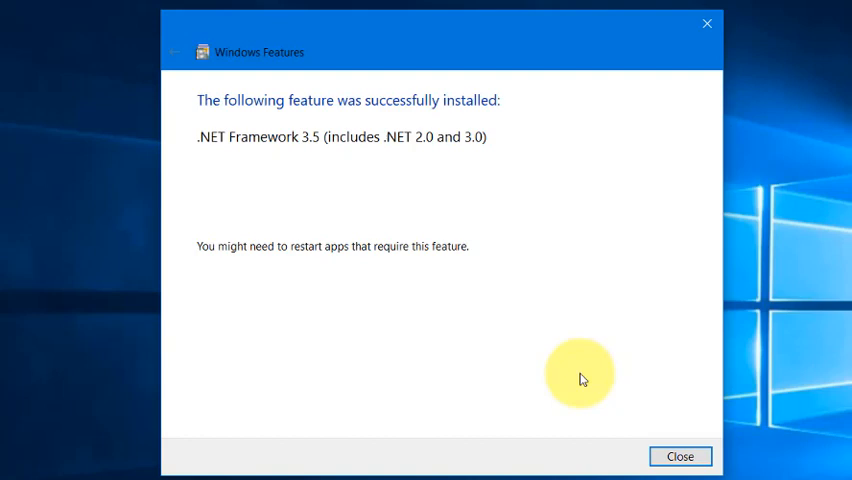
pyautogui.moveTo(456, 124)
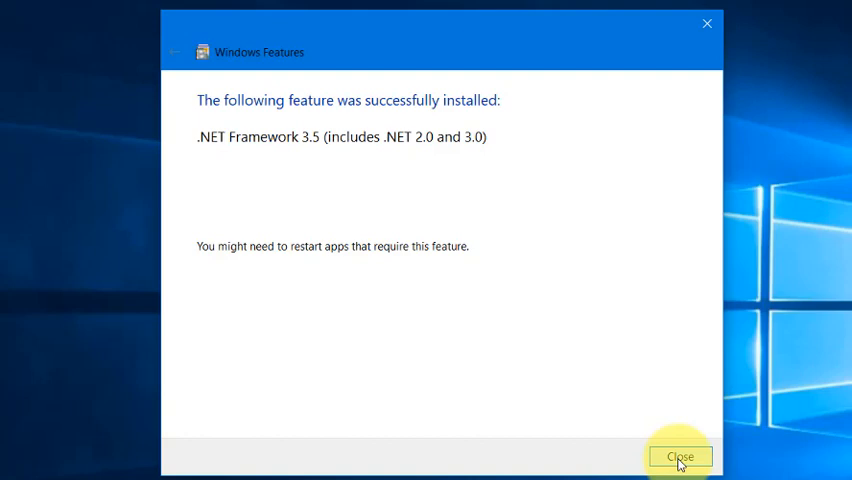
pyautogui.click(679, 457)
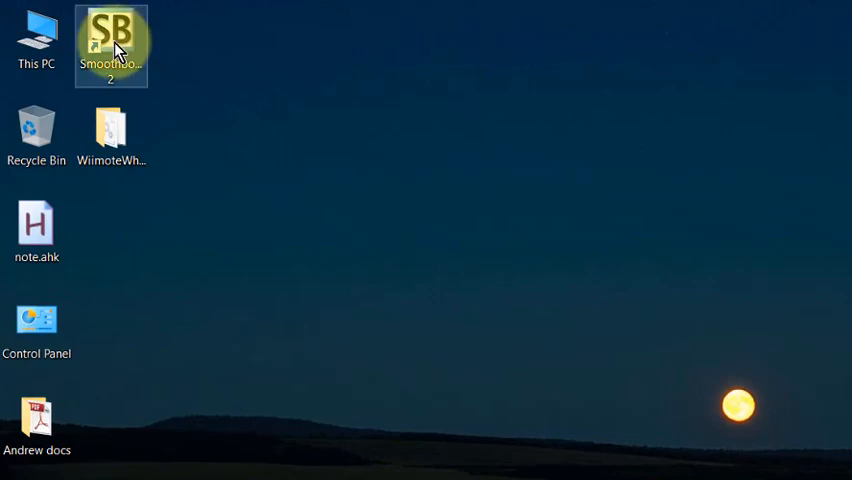
# Step: Relaunch Smoothboard 2 from its desktop shortcut and wait for the Remember!! splash
pyautogui.rightClick(110, 45)
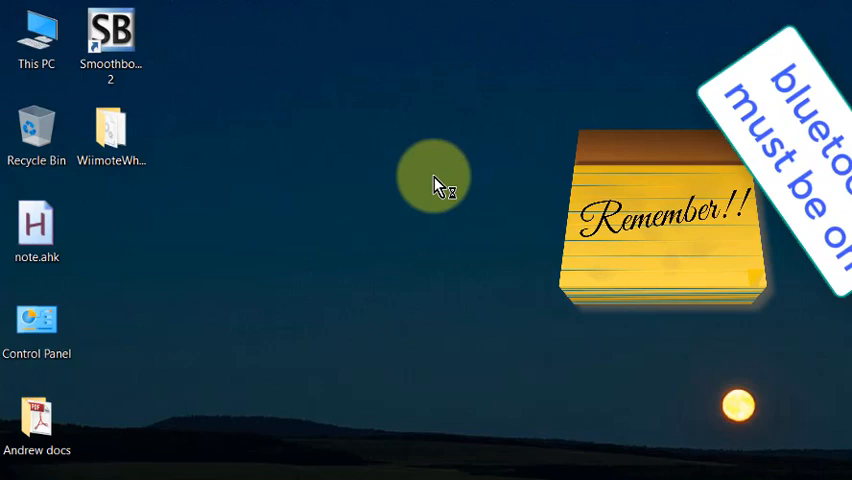
pyautogui.doubleClick(111, 35)
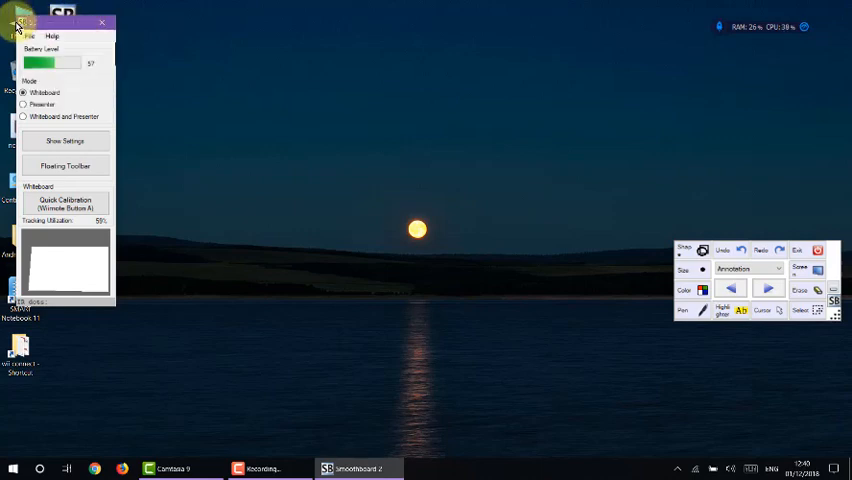
# Step: Open and dismiss the Smoothboard window's system menu, then try its floating toolbar
pyautogui.click(20, 22)
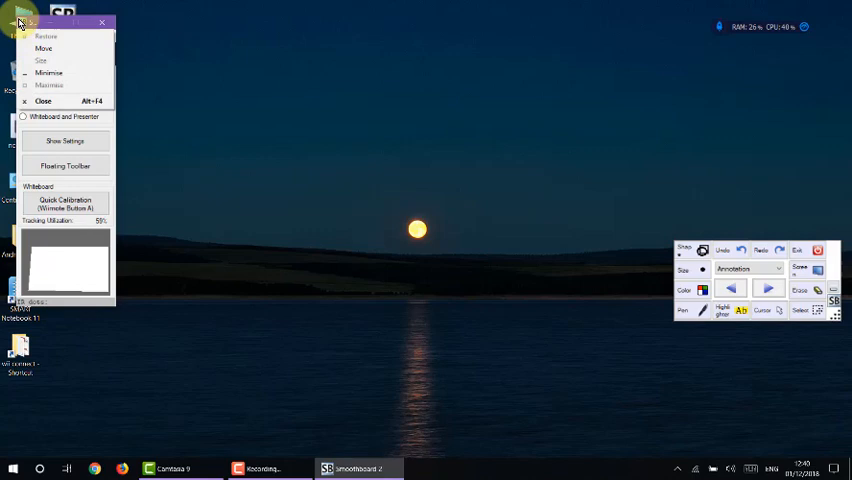
pyautogui.click(163, 107)
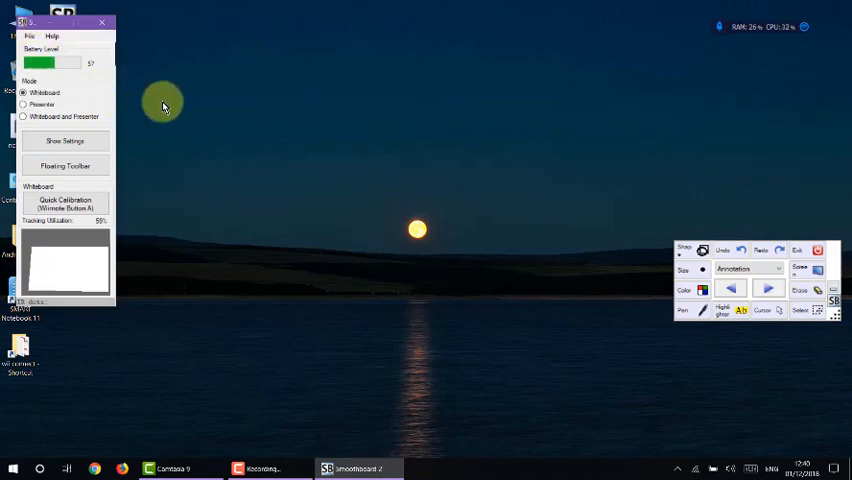
pyautogui.moveTo(140, 202)
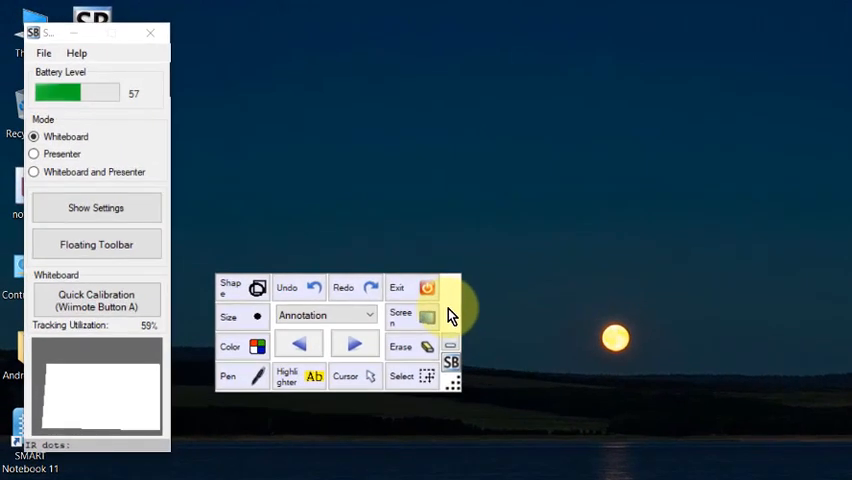
pyautogui.click(228, 377)
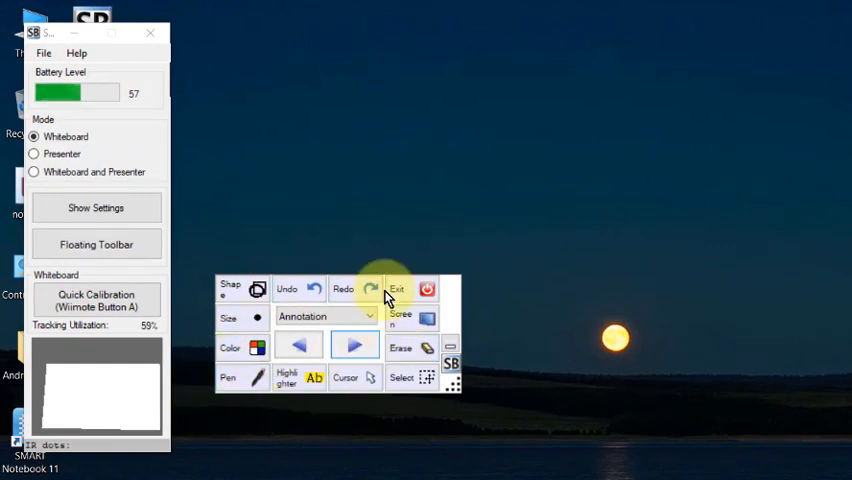
pyautogui.moveTo(220, 240)
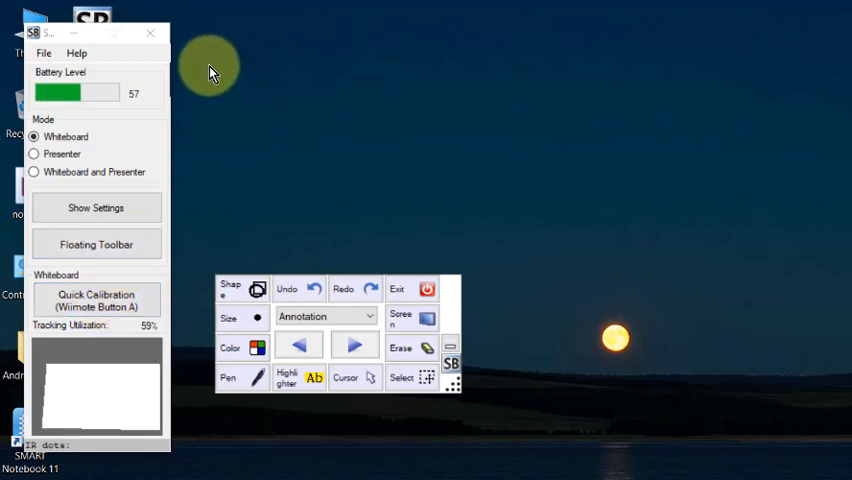
pyautogui.moveTo(60, 93)
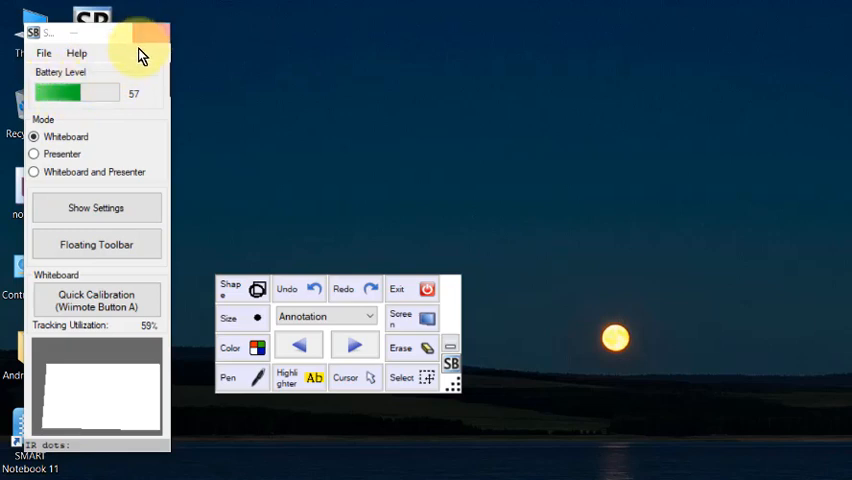
pyautogui.moveTo(162, 42)
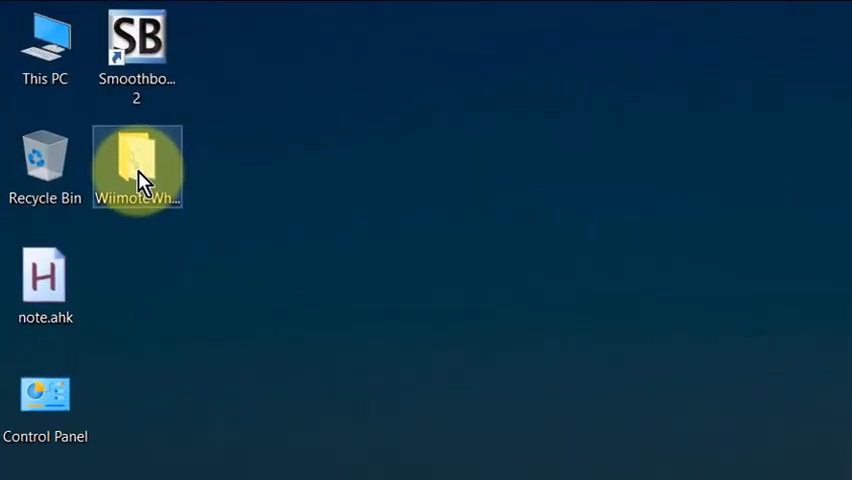
# Step: Open the WiimoteWhiteboard_12 folder, preview WiimoteWhiteboard_12.zip in WinRAR, then close the archive
pyautogui.doubleClick(137, 168)
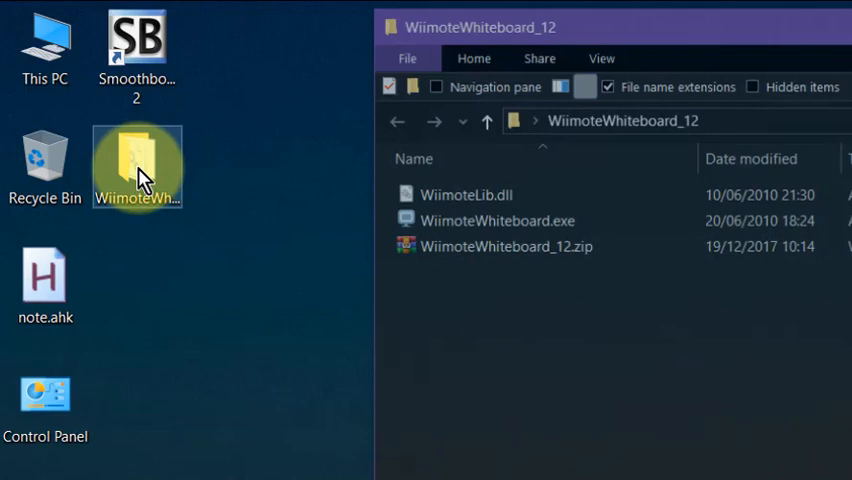
pyautogui.moveTo(498, 242)
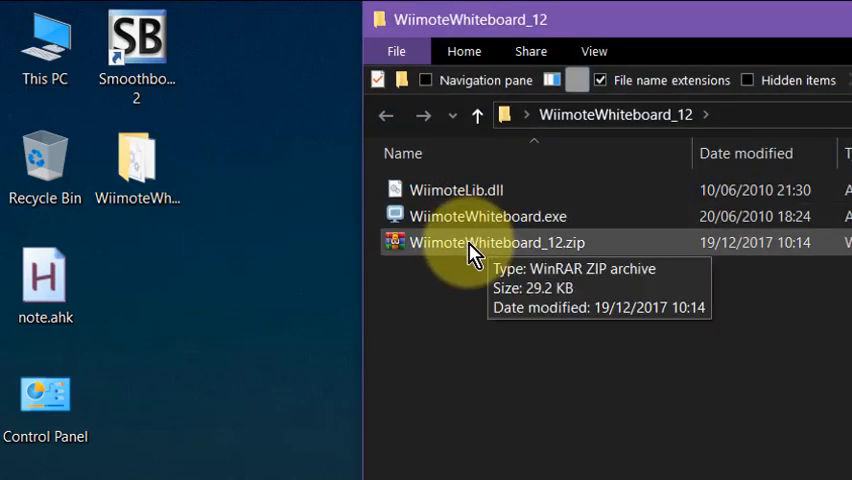
pyautogui.click(495, 242)
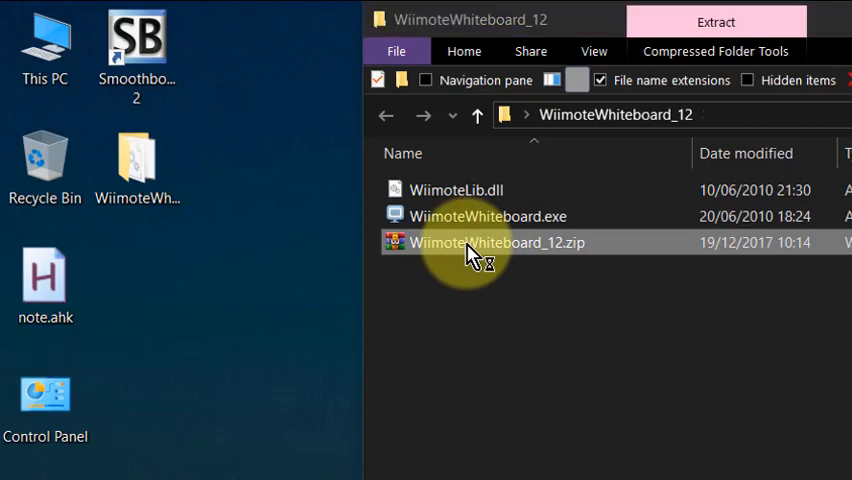
pyautogui.doubleClick(495, 242)
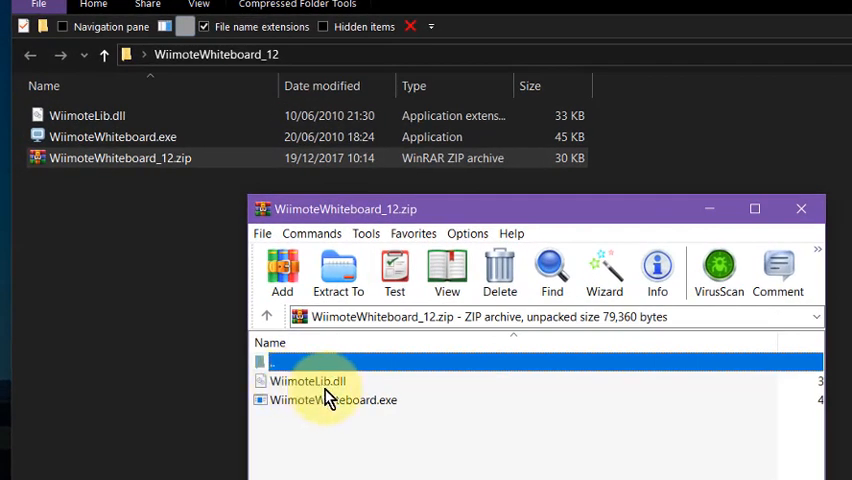
pyautogui.moveTo(343, 400)
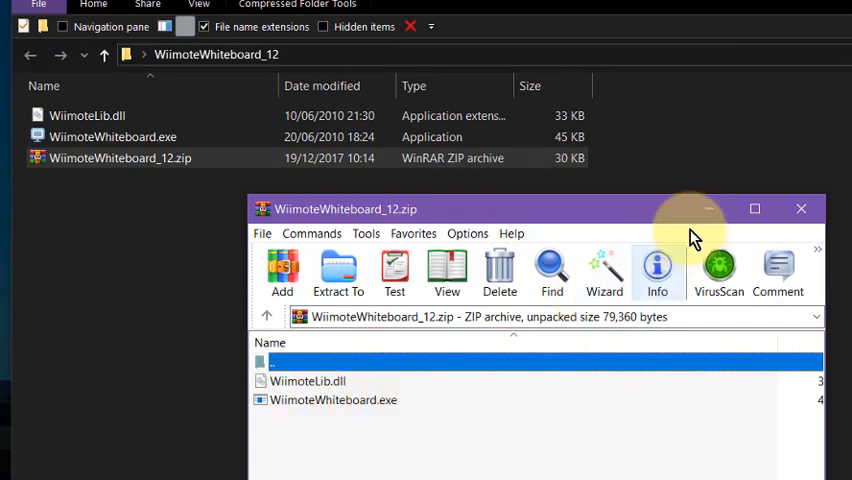
pyautogui.click(801, 208)
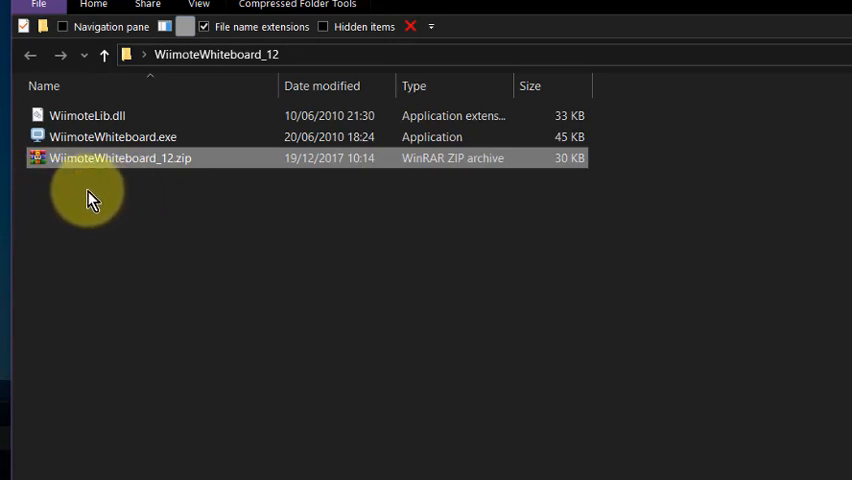
pyautogui.click(112, 137)
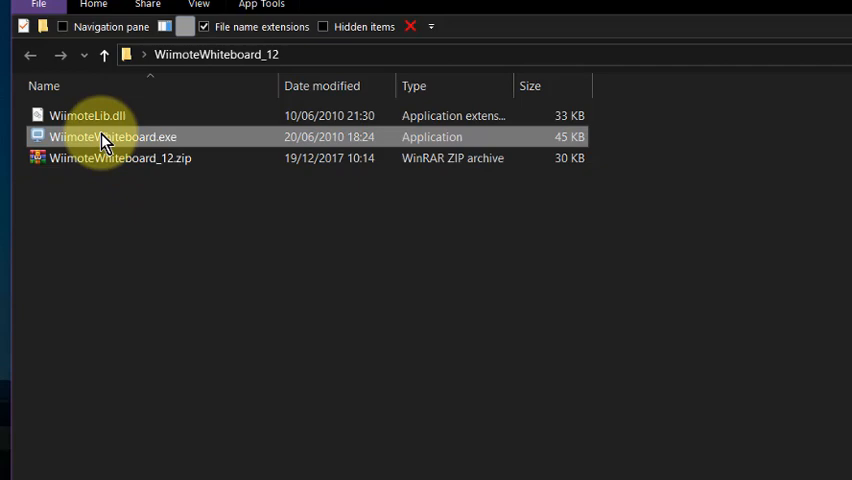
# Step: Launch WiimoteWhiteboard.exe, let it connect at 56% coverage, then close it
pyautogui.rightClick(113, 137)
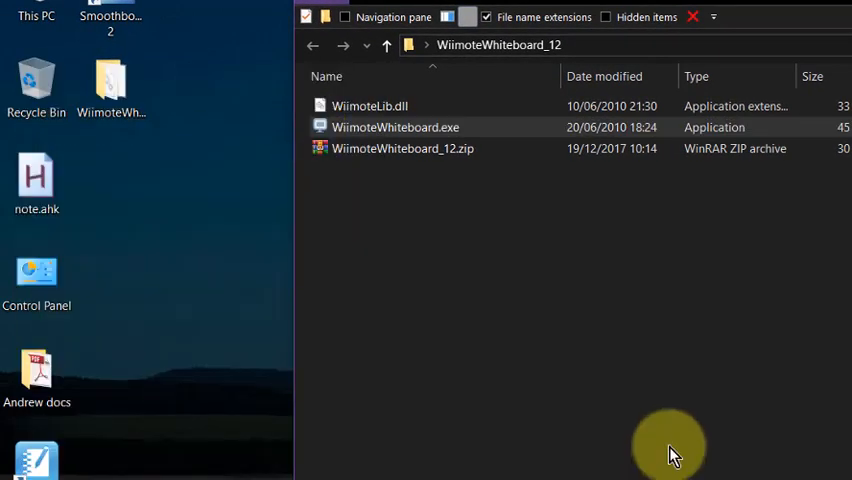
pyautogui.doubleClick(395, 127)
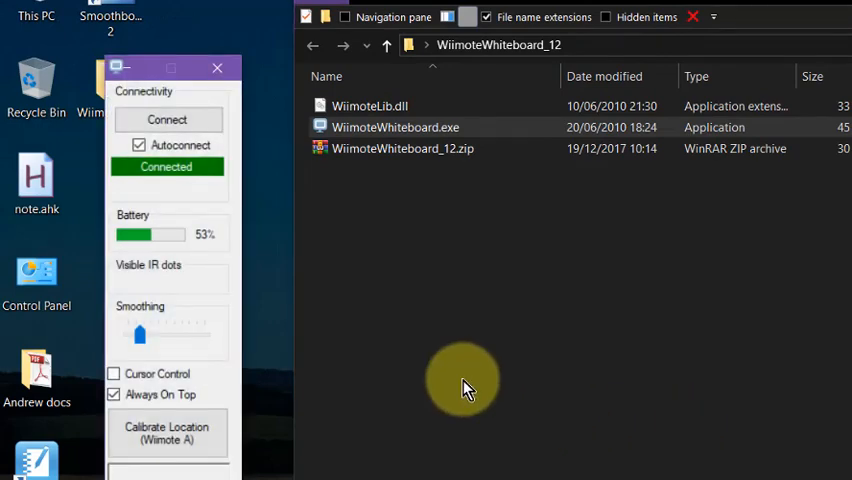
pyautogui.moveTo(378, 235)
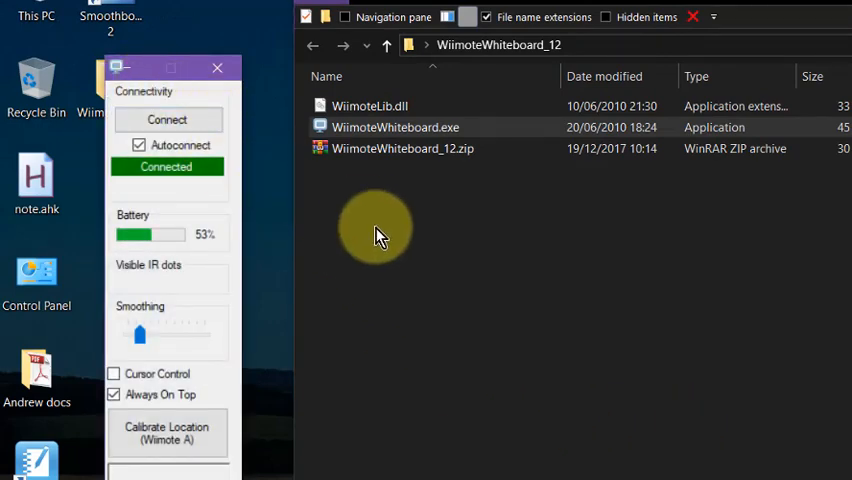
pyautogui.moveTo(398, 312)
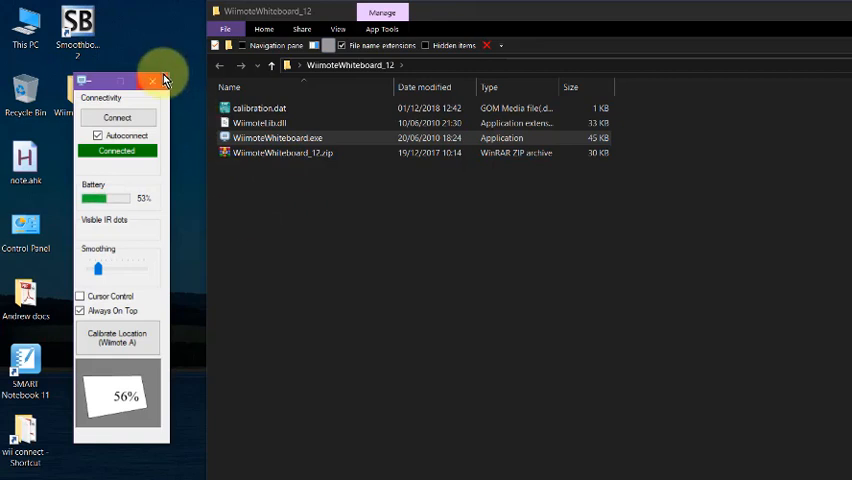
pyautogui.click(152, 82)
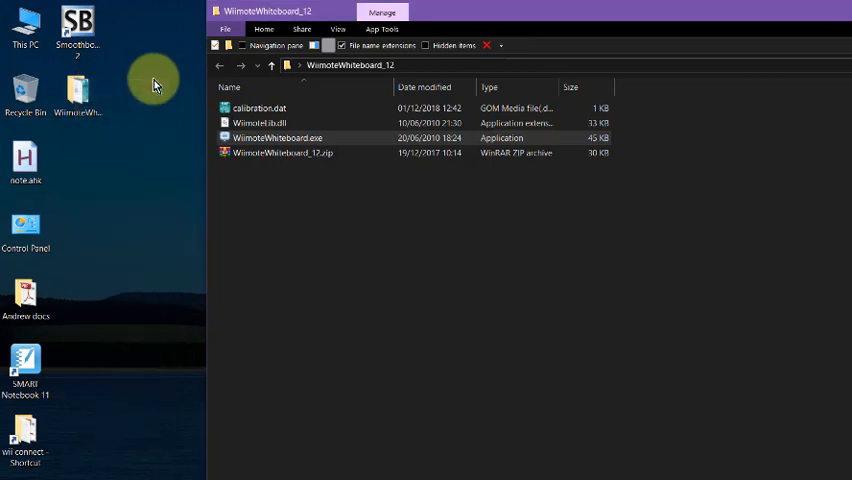
pyautogui.moveTo(293, 145)
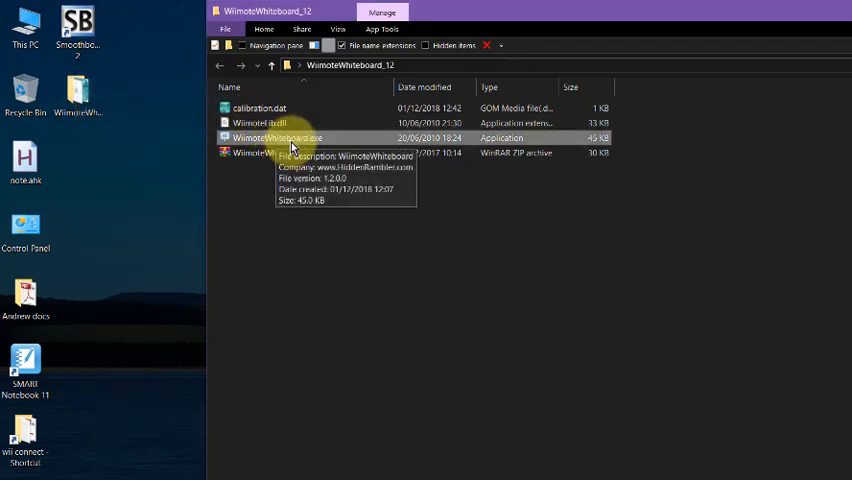
# Step: Bring up the actions menu for WiimoteWhiteboard.exe in File Explorer
pyautogui.rightClick(295, 138)
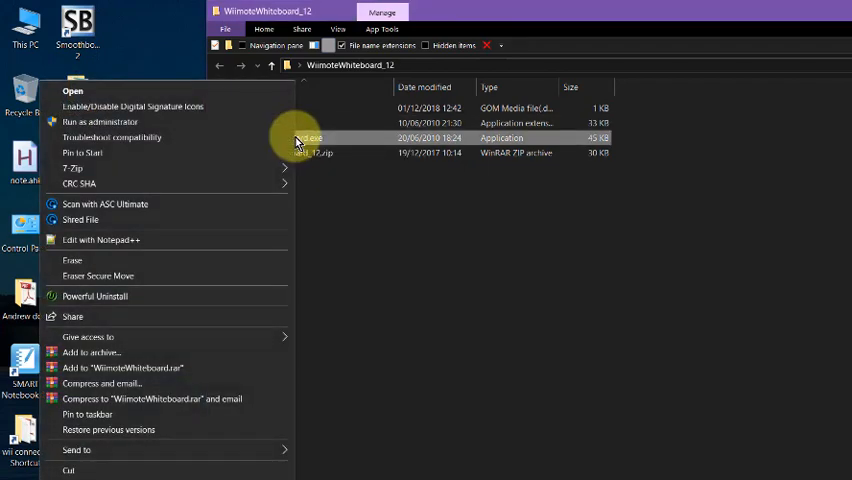
pyautogui.moveTo(155, 121)
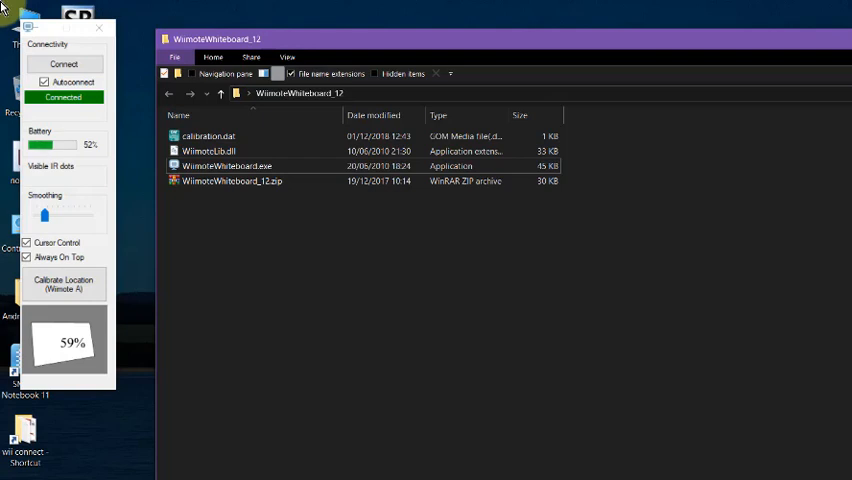
pyautogui.moveTo(110, 63)
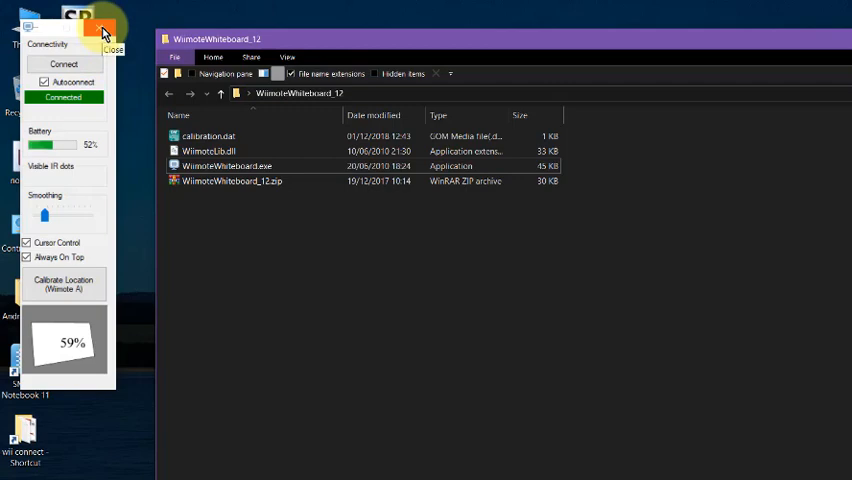
pyautogui.click(102, 30)
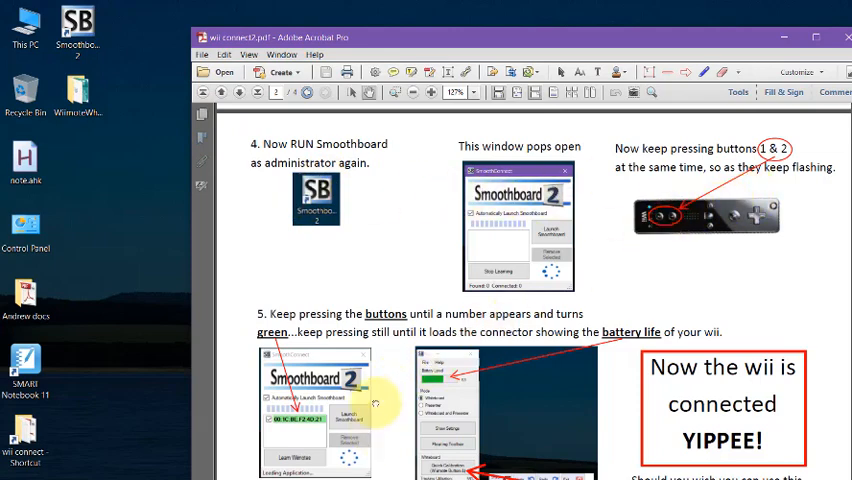
# Step: Scroll through PDF pages 2 and 3 to the daily-use step 4 section on page 4
pyautogui.scroll(-3)
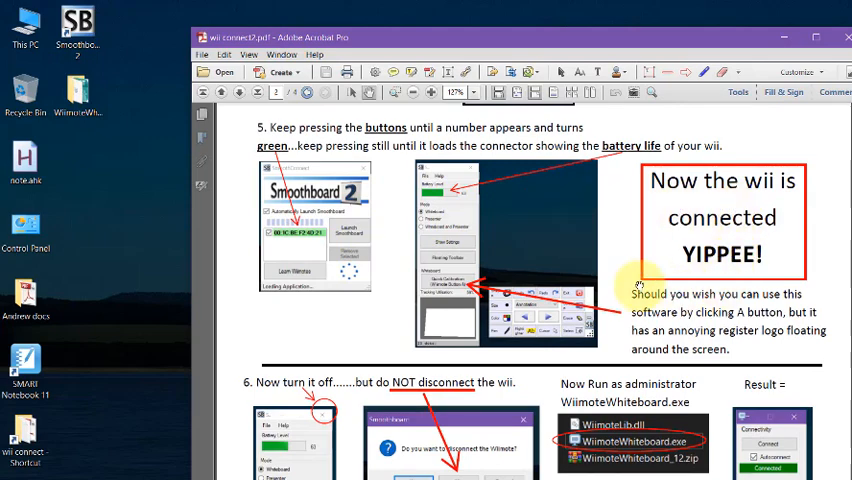
pyautogui.scroll(-3)
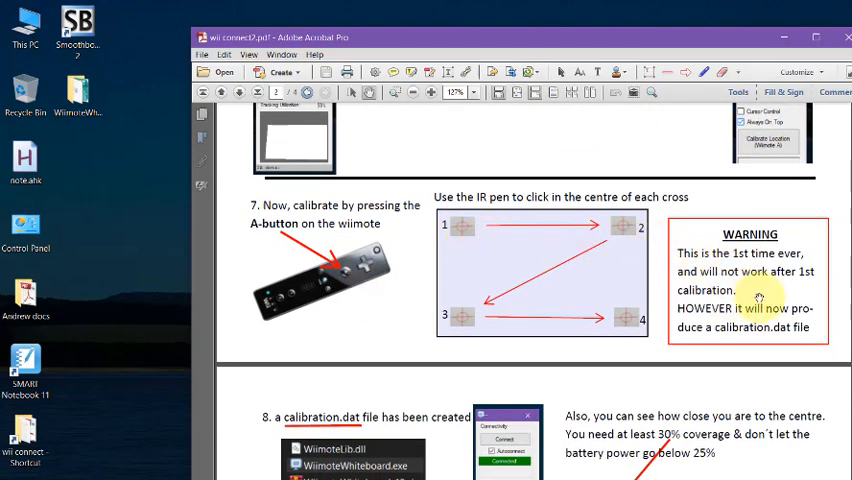
pyautogui.scroll(-3)
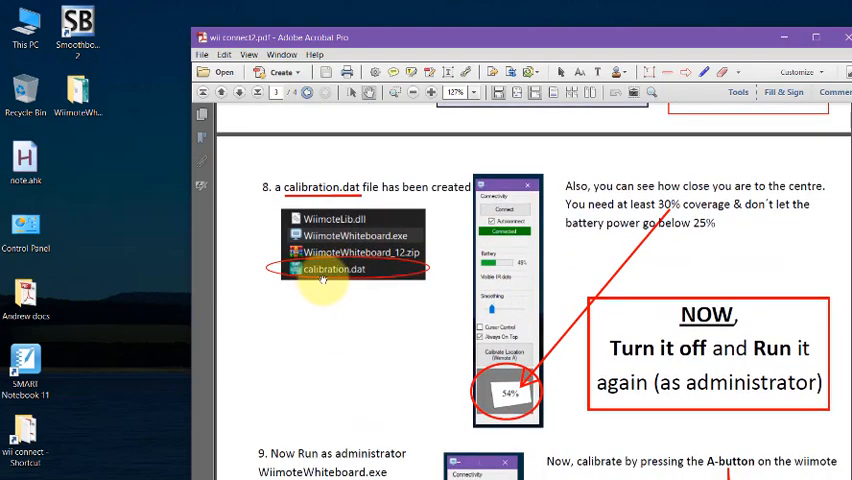
pyautogui.moveTo(390, 312)
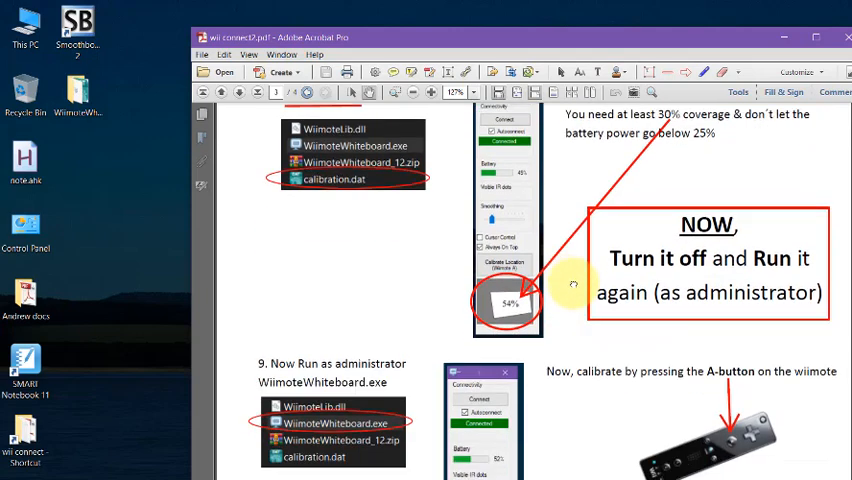
pyautogui.scroll(-3)
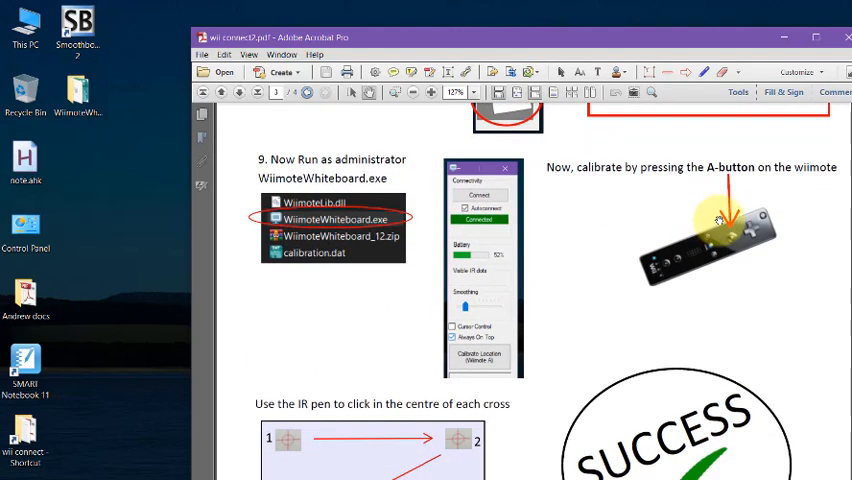
pyautogui.scroll(-3)
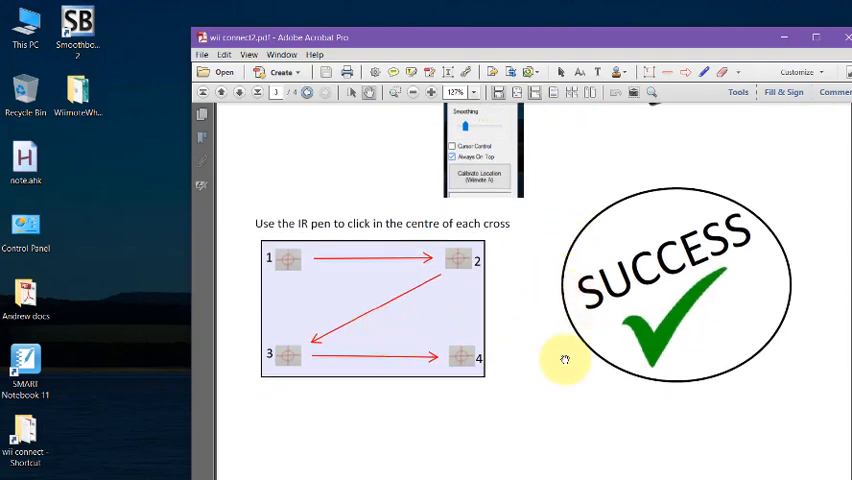
pyautogui.scroll(-3)
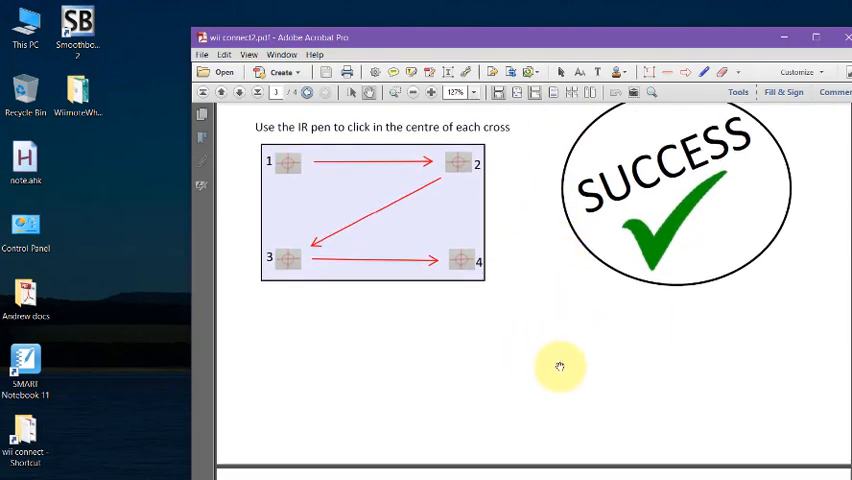
pyautogui.scroll(-3)
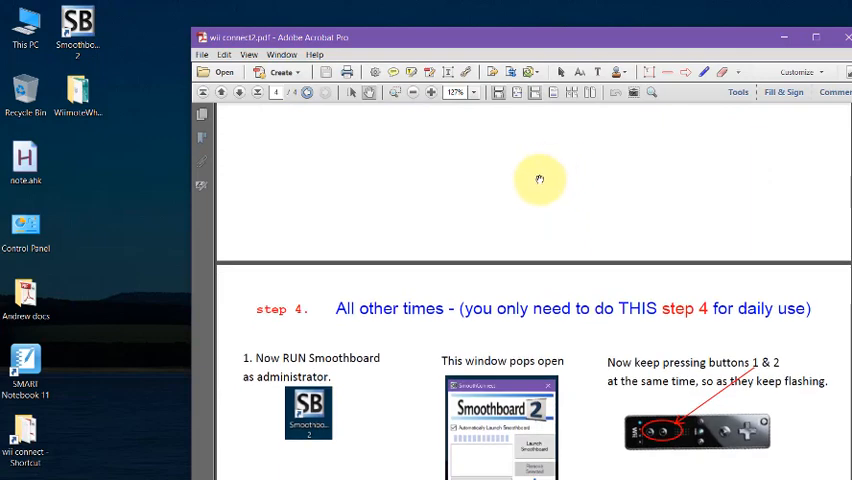
# Step: Scroll through step 4, past running WiimoteWhiteboard.exe and calibrating, to the SUCCESS graphic
pyautogui.scroll(-3)
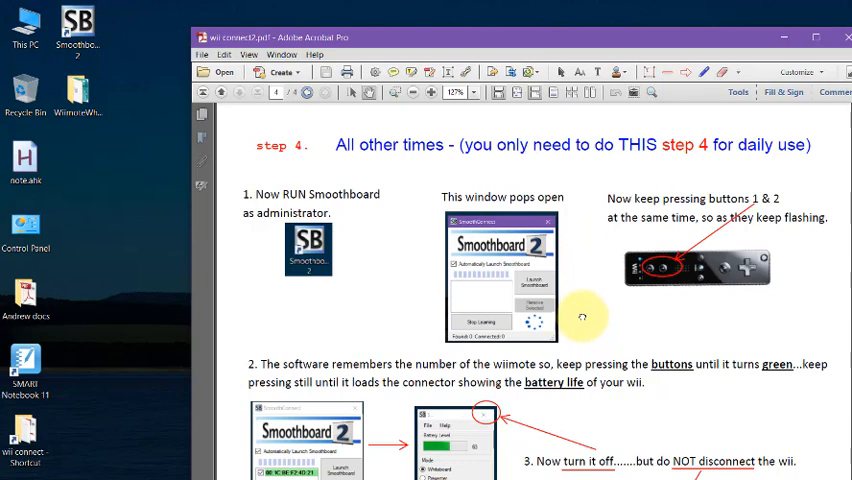
pyautogui.scroll(-3)
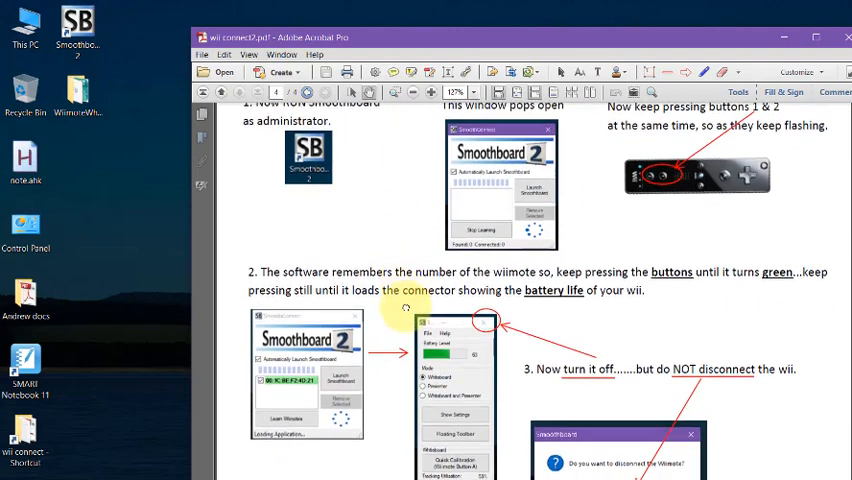
pyautogui.scroll(-3)
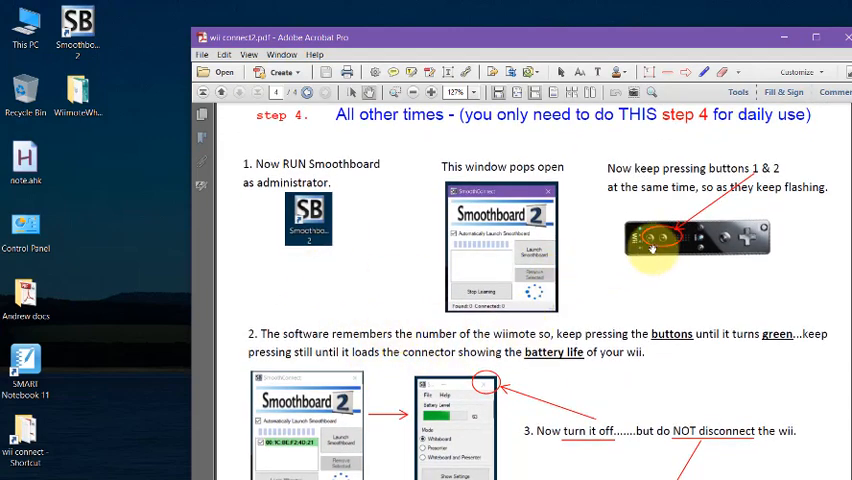
pyautogui.scroll(-3)
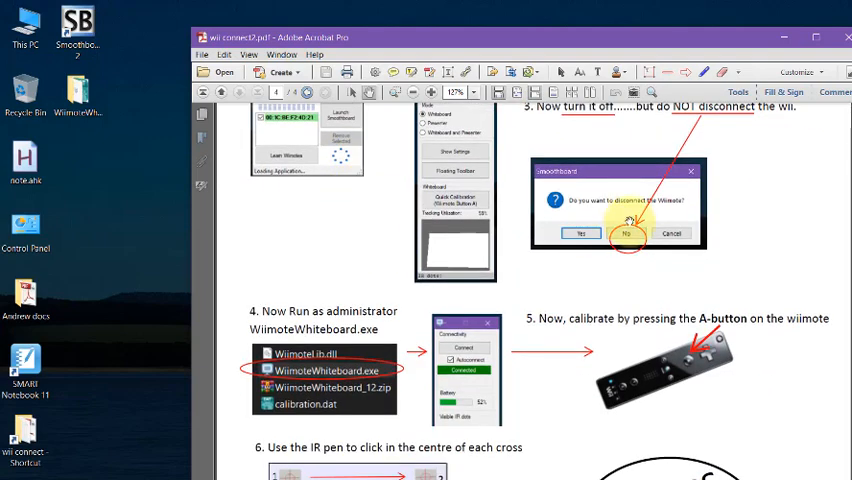
pyautogui.scroll(-3)
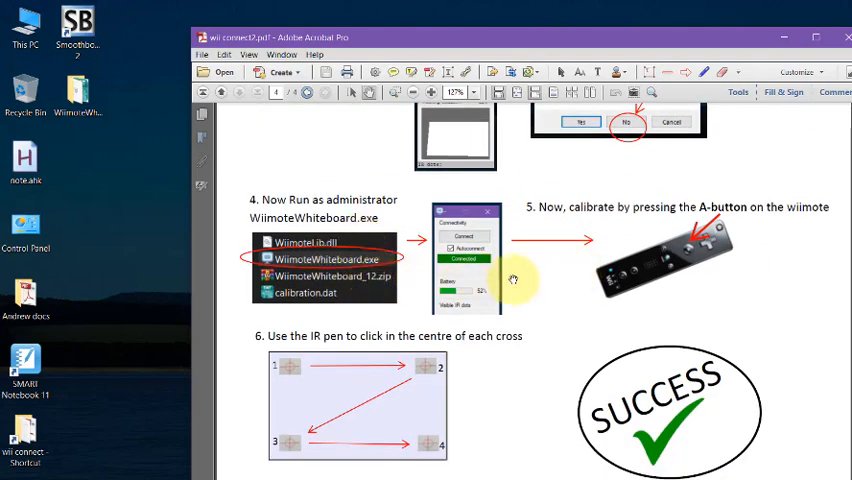
pyautogui.moveTo(585, 244)
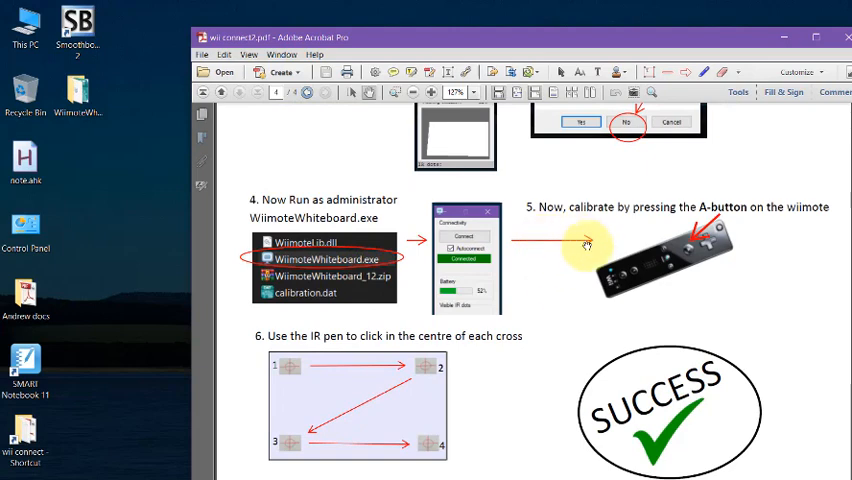
pyautogui.moveTo(548, 328)
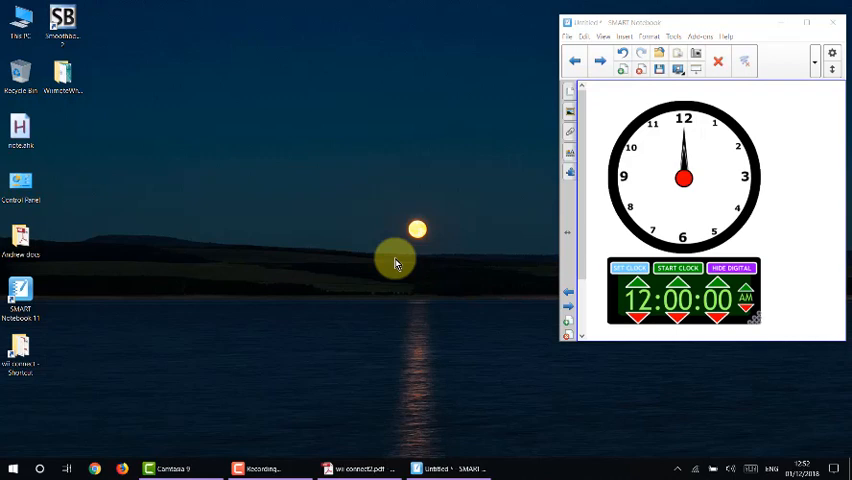
pyautogui.moveTo(403, 260)
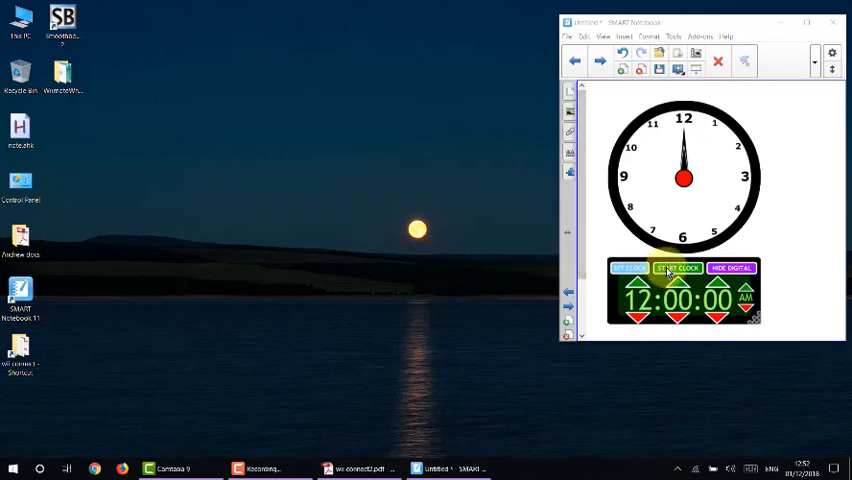
# Step: Start the SMART Notebook clock widget at 12:00:00 PM to time the setup
pyautogui.click(678, 268)
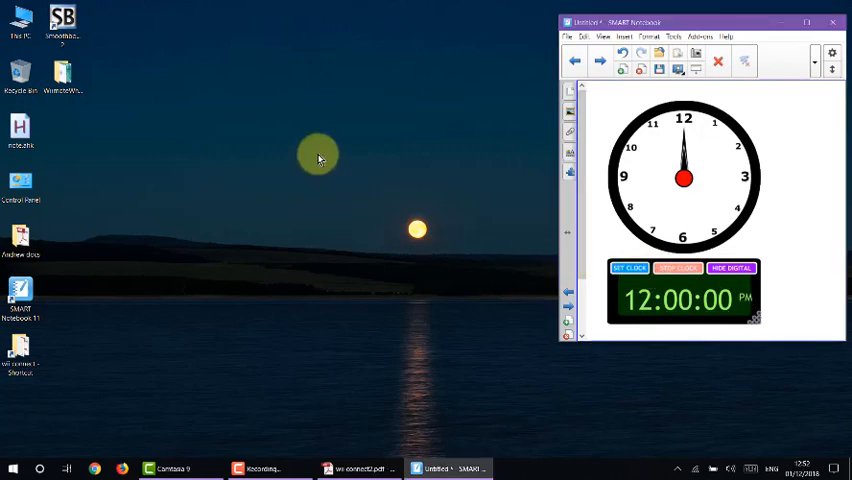
# Step: Run Smoothboard 2 as administrator, then close it while keeping the Wiimote connected
pyautogui.rightClick(63, 20)
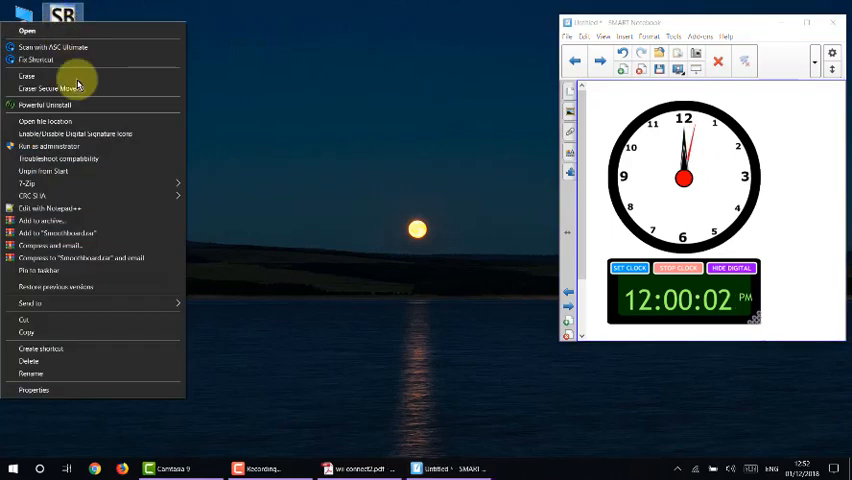
pyautogui.click(105, 150)
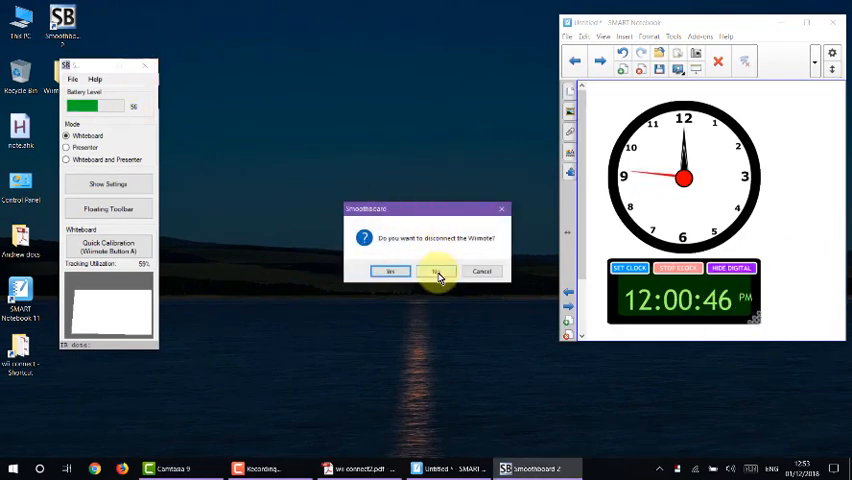
pyautogui.click(390, 271)
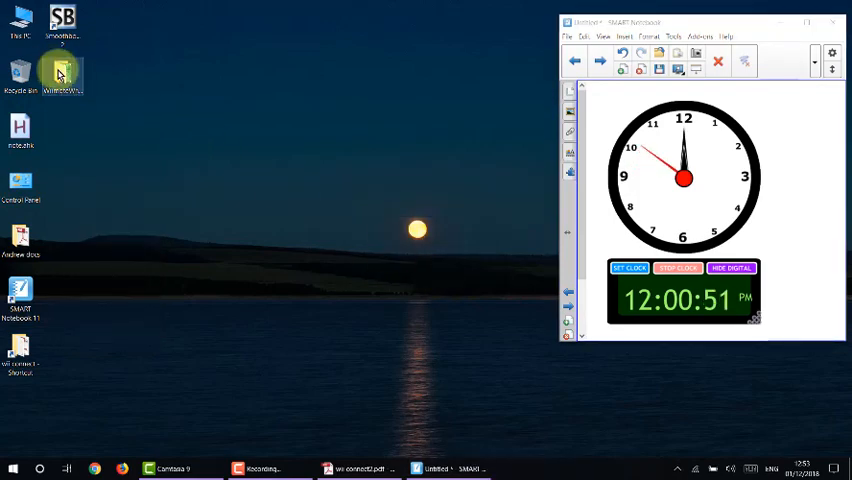
# Step: Open the WiimoteWhiteboard folder, launch WiimoteWhiteboard.exe connected at 49% coverage, and select the freehand pen
pyautogui.doubleClick(61, 73)
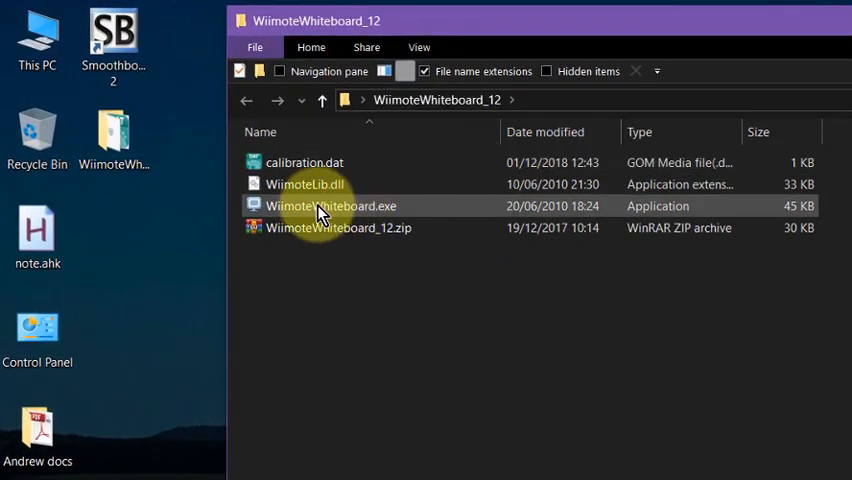
pyautogui.rightClick(331, 205)
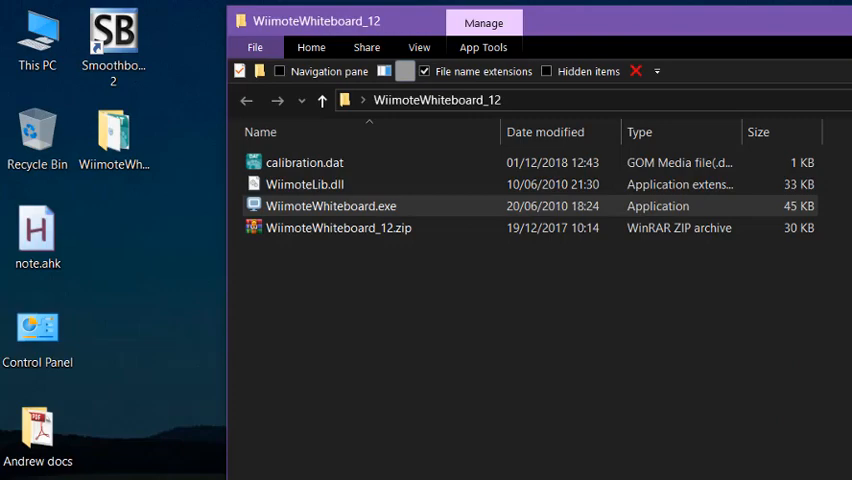
pyautogui.doubleClick(331, 205)
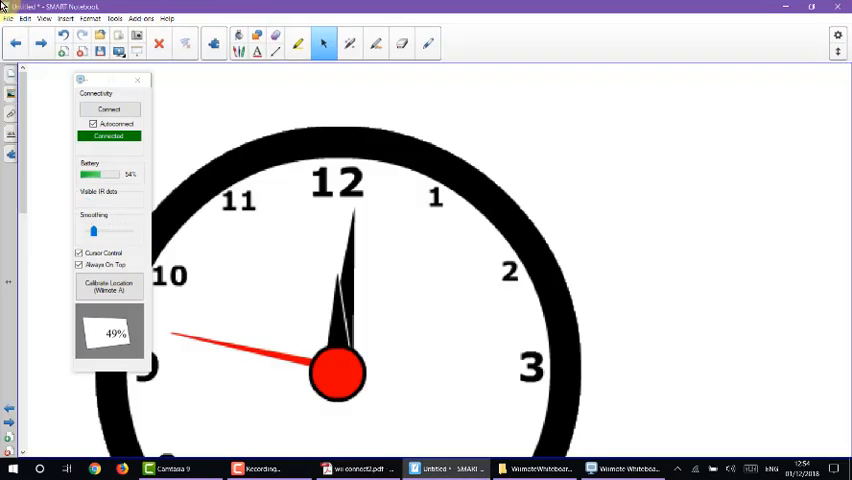
pyautogui.click(427, 43)
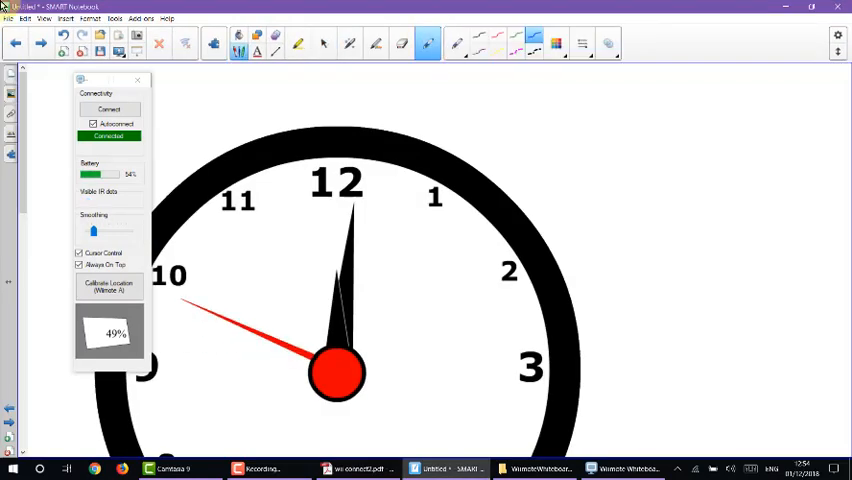